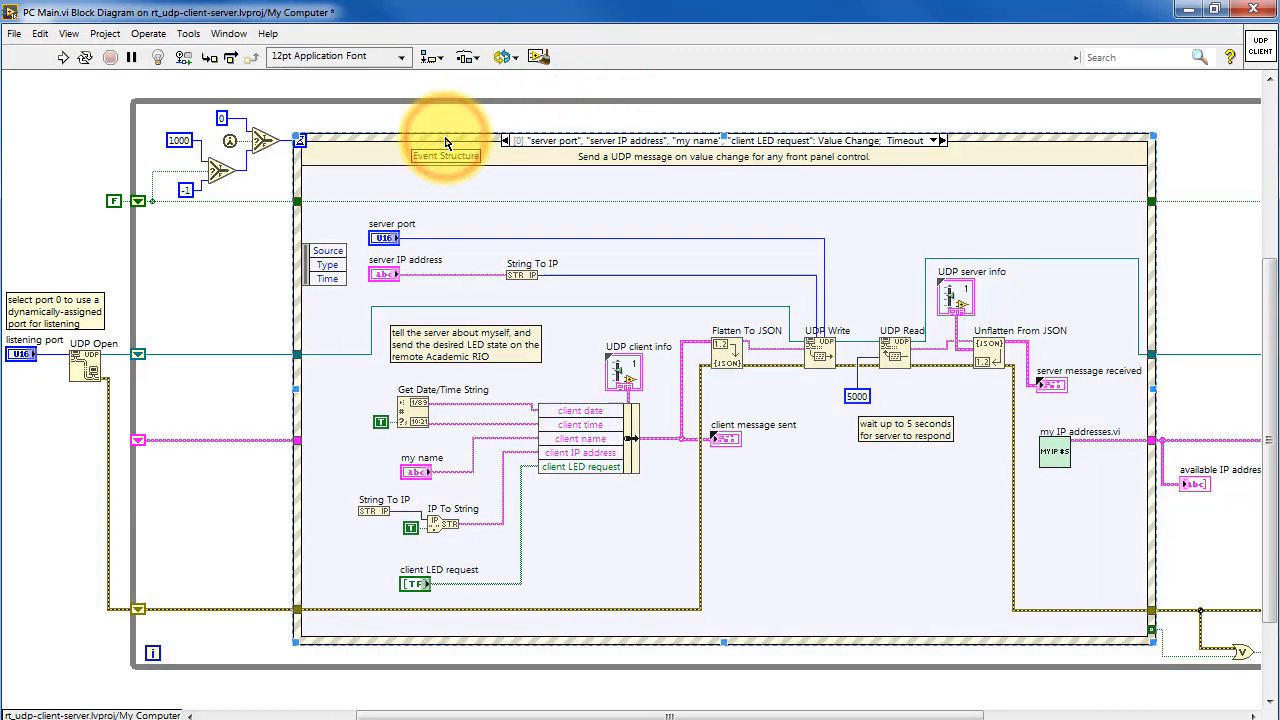
{"action": "mouse_move", "coordinate": [820, 176]}
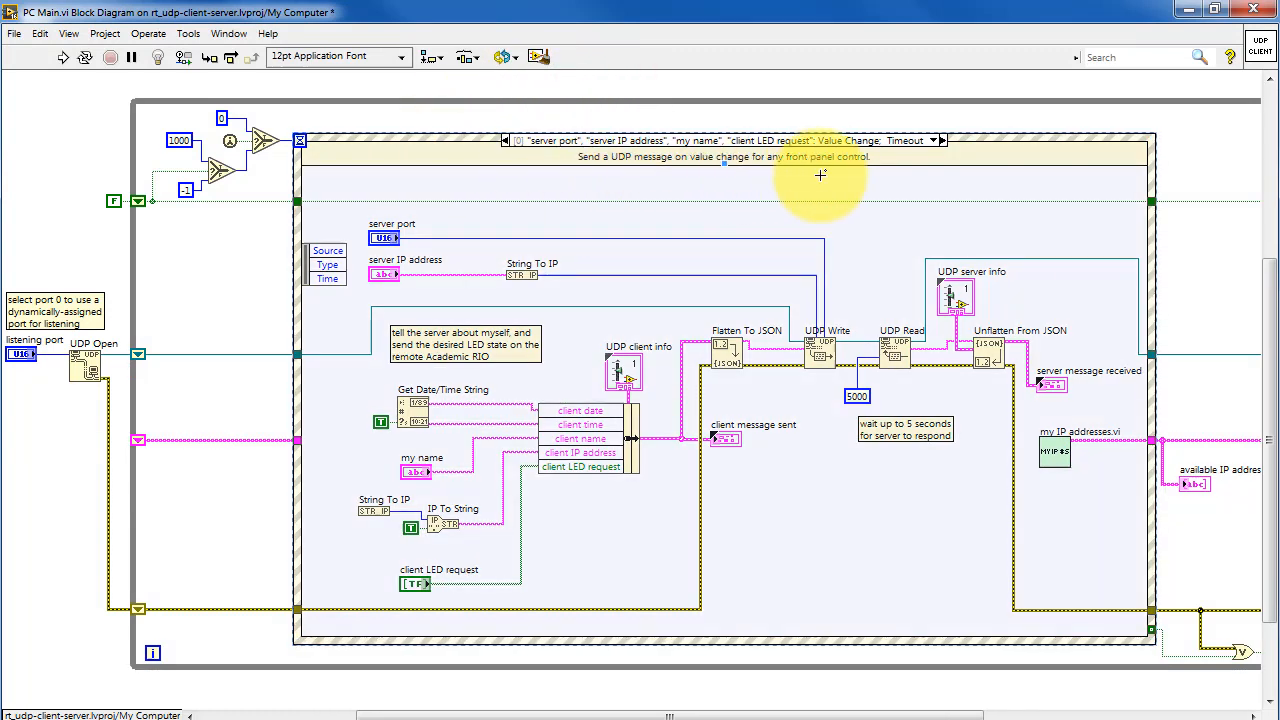
{"action": "mouse_move", "coordinate": [888, 176]}
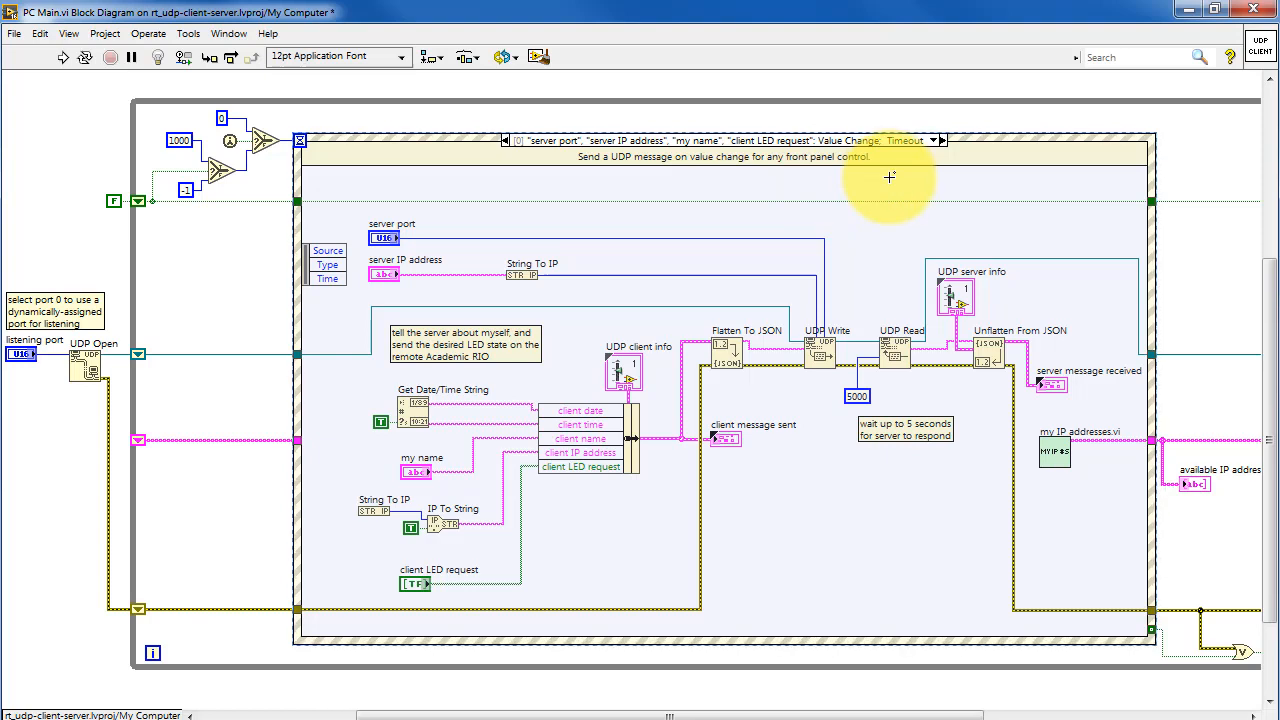
{"action": "mouse_move", "coordinate": [620, 372]}
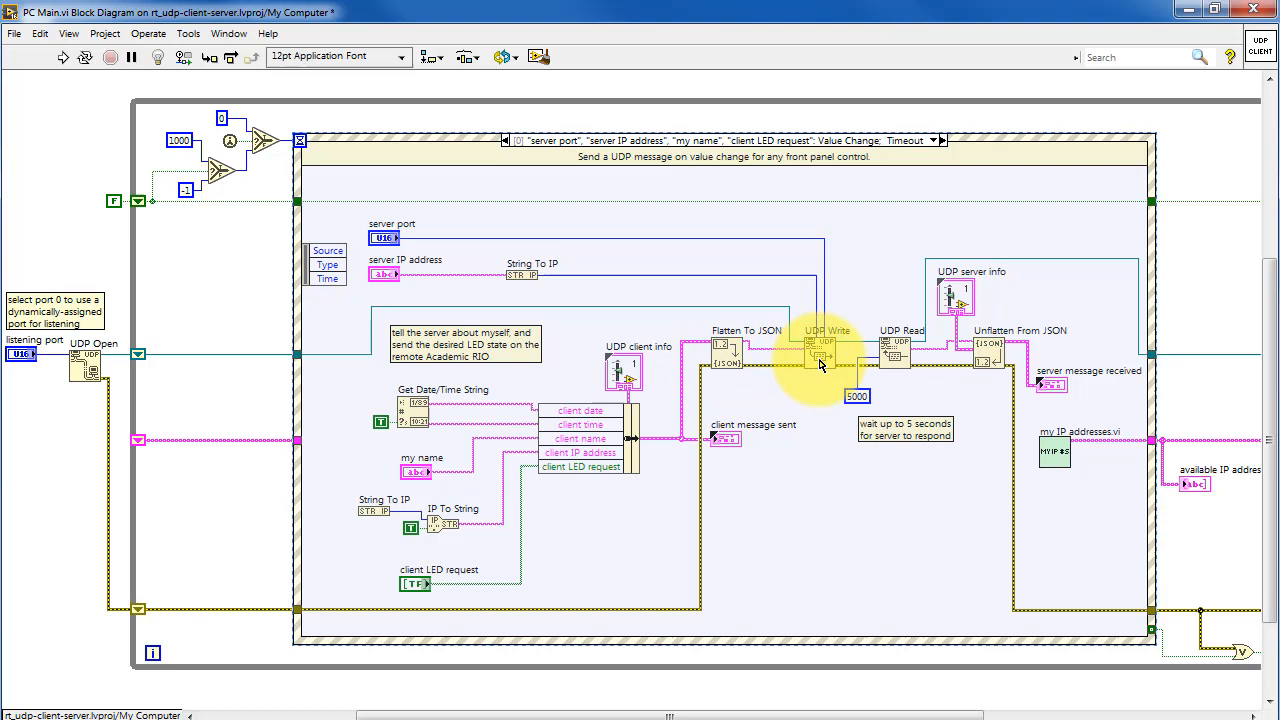
{"action": "mouse_move", "coordinate": [892, 364]}
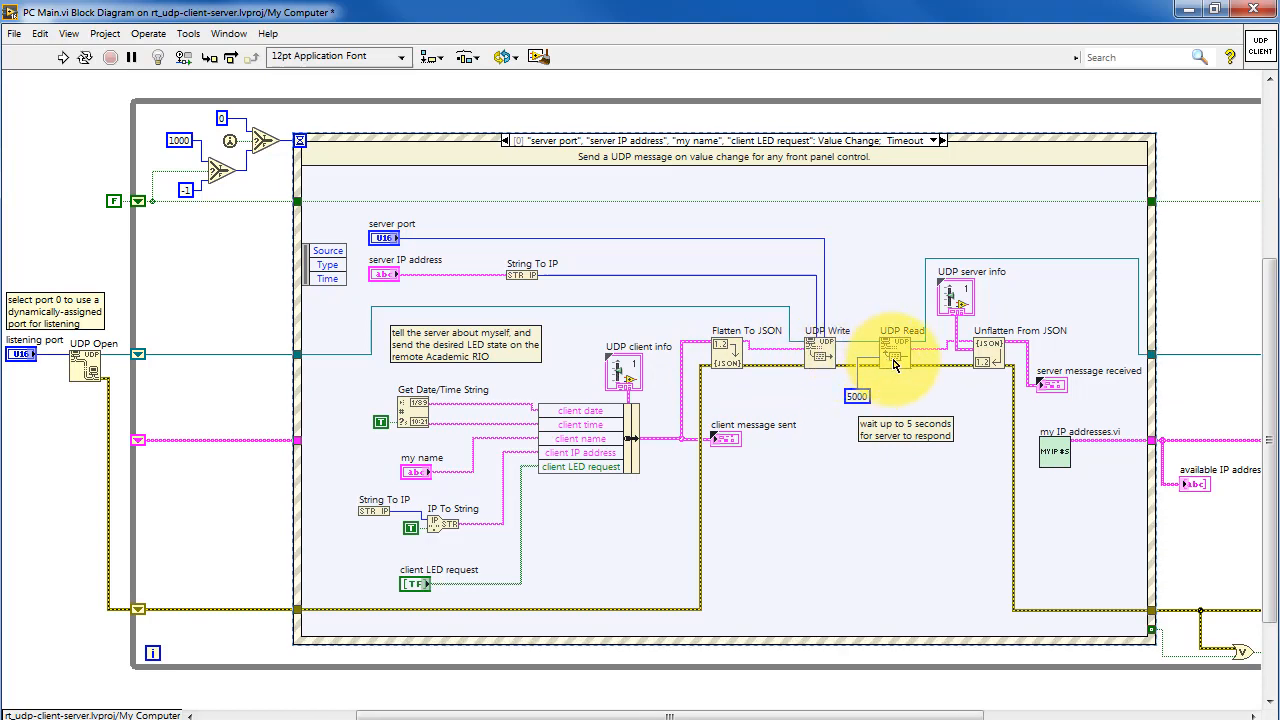
{"action": "mouse_move", "coordinate": [1052, 410]}
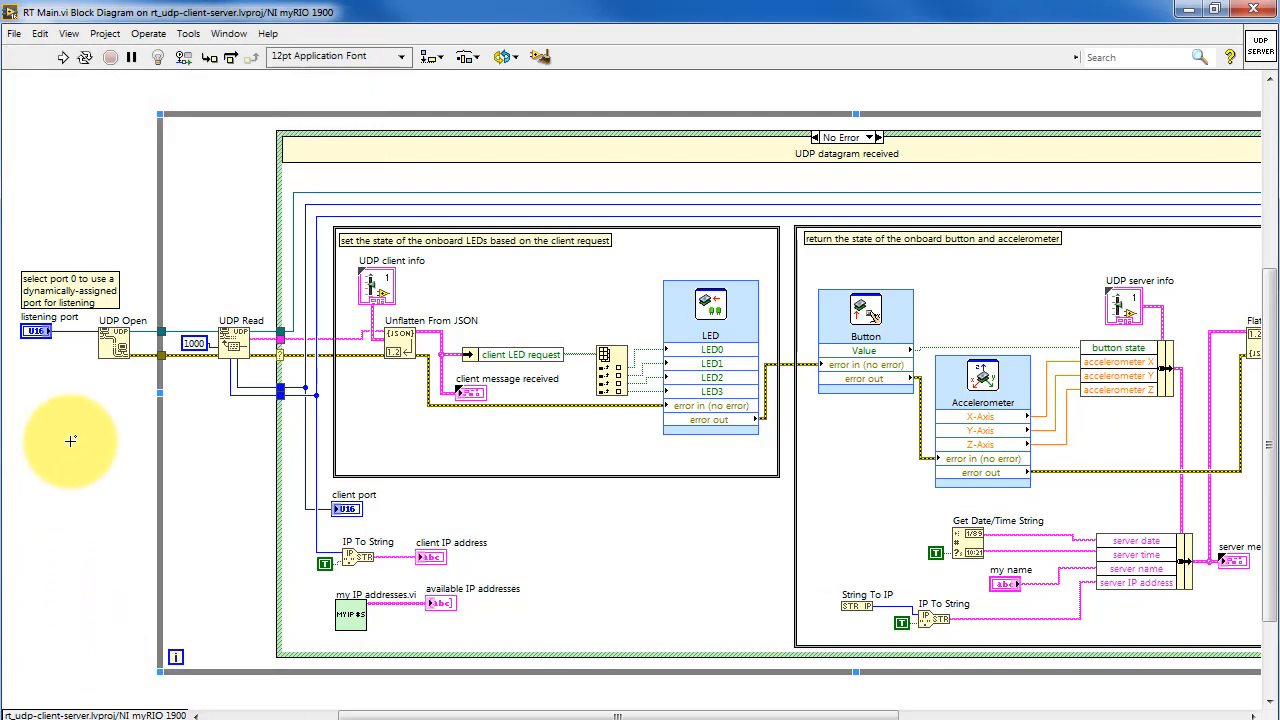
{"action": "mouse_move", "coordinate": [250, 376]}
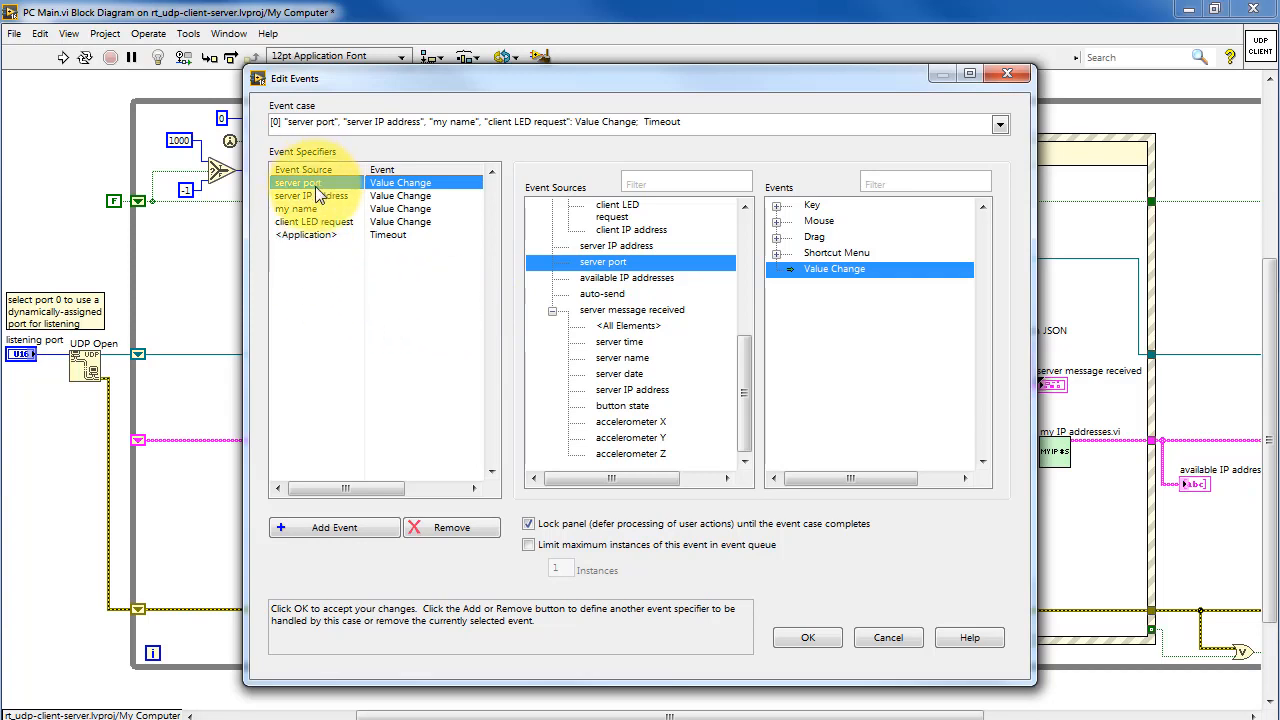
{"action": "left_click", "coordinate": [298, 184]}
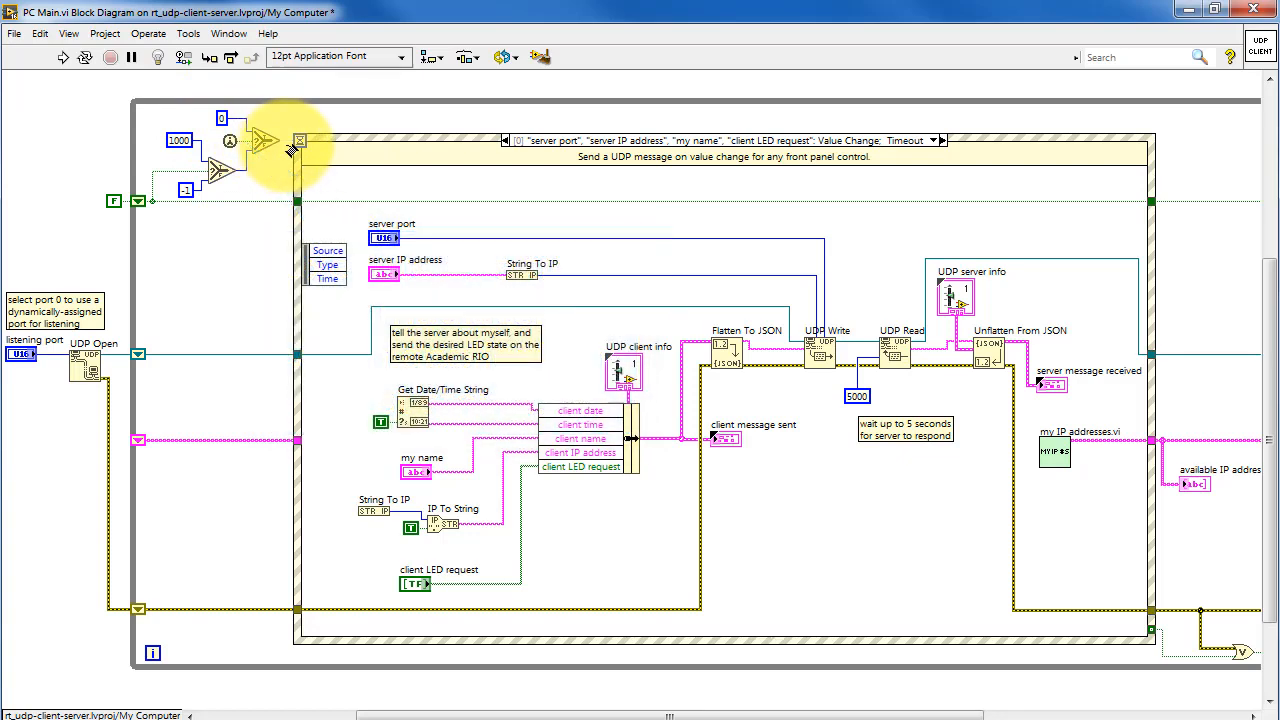
{"action": "mouse_move", "coordinate": [268, 150]}
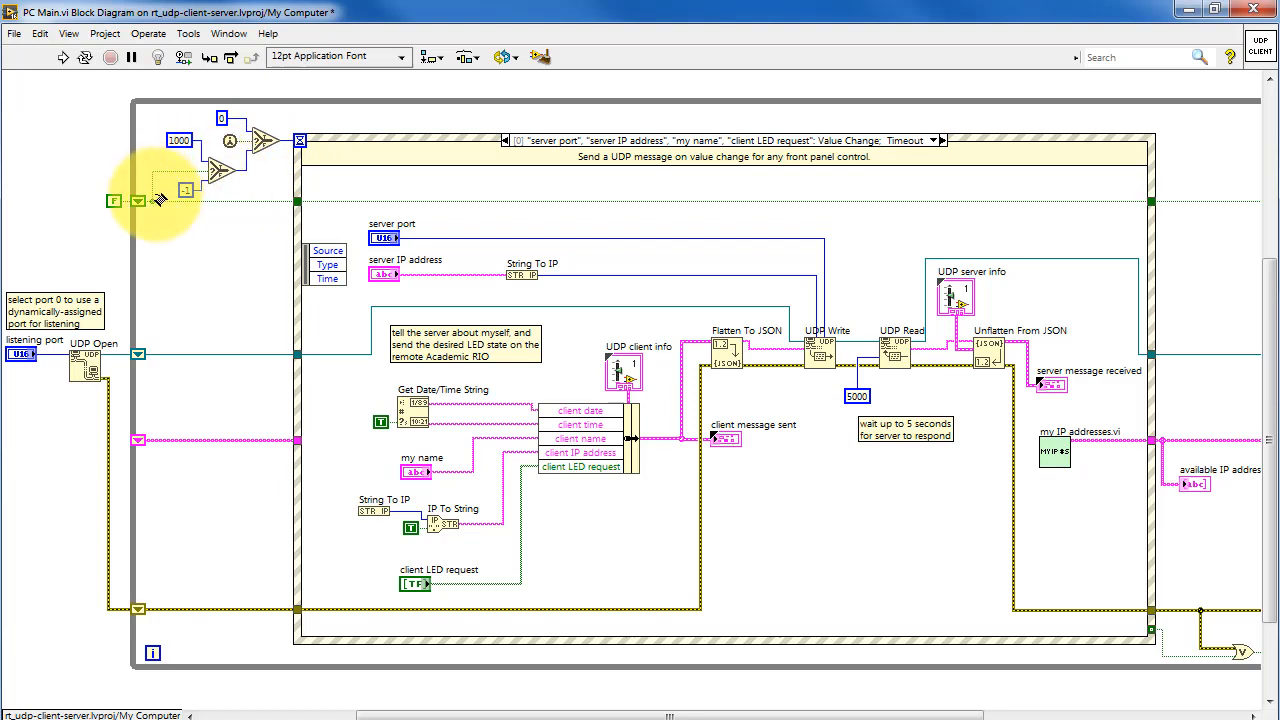
{"action": "mouse_move", "coordinate": [1004, 206]}
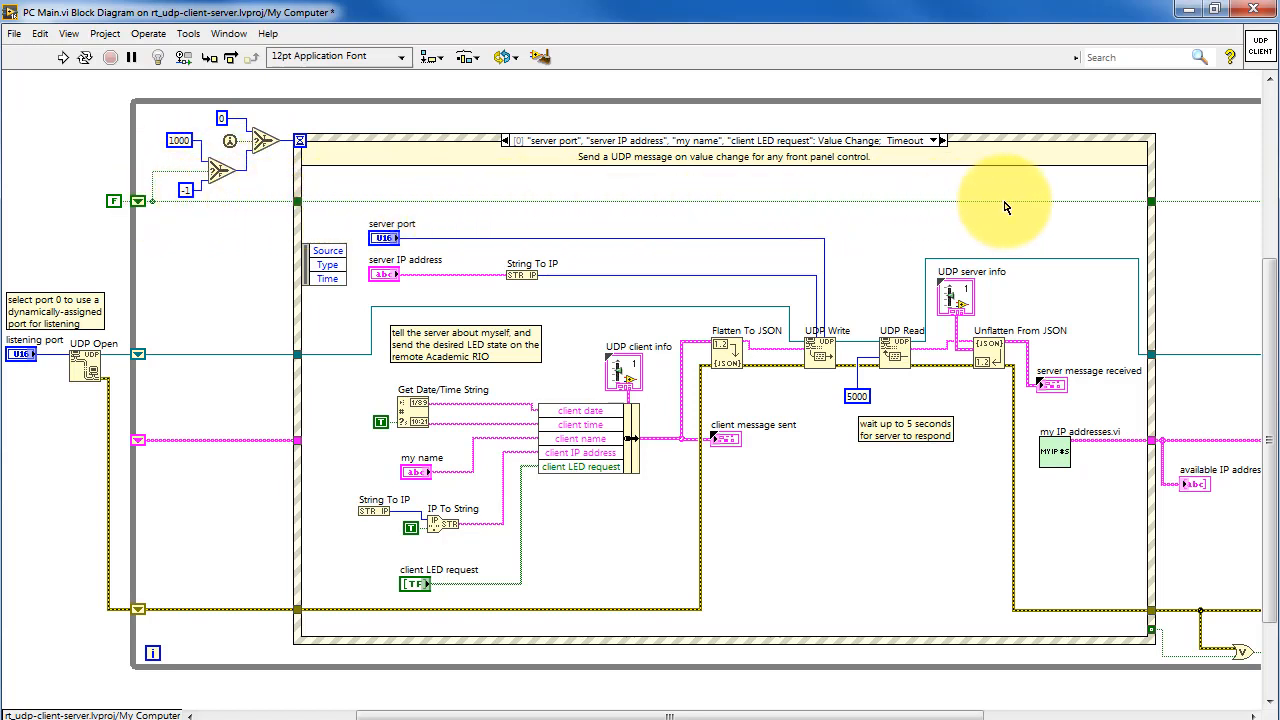
{"action": "left_click", "coordinate": [940, 140]}
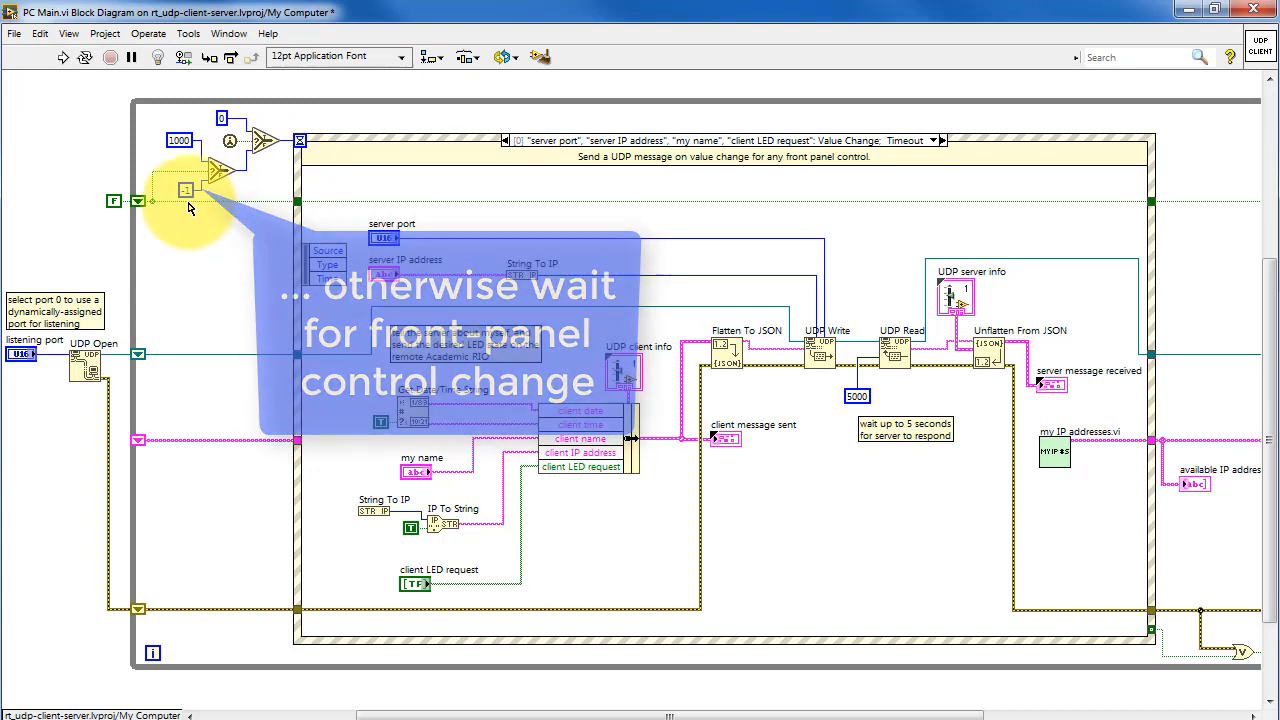
{"action": "mouse_move", "coordinate": [80, 268]}
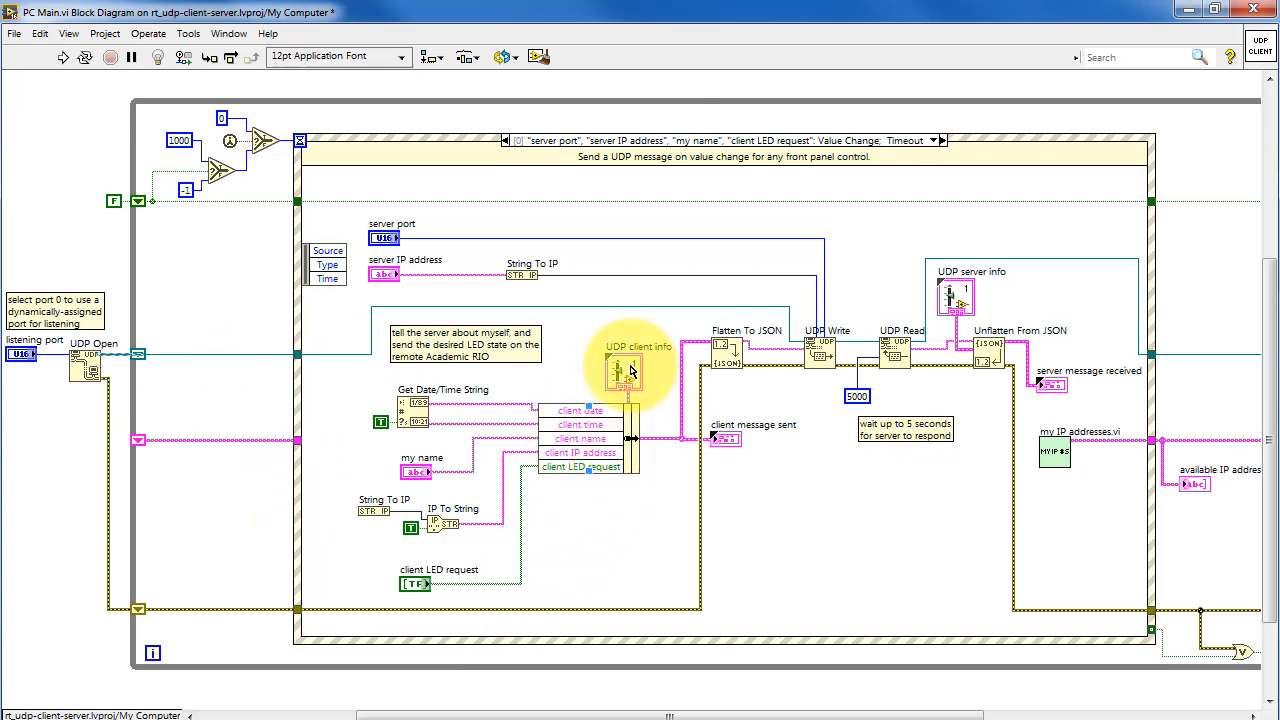
Review the UDP client info strict type definition behind the cluster constant, then close it.
{"action": "right_click", "coordinate": [624, 370]}
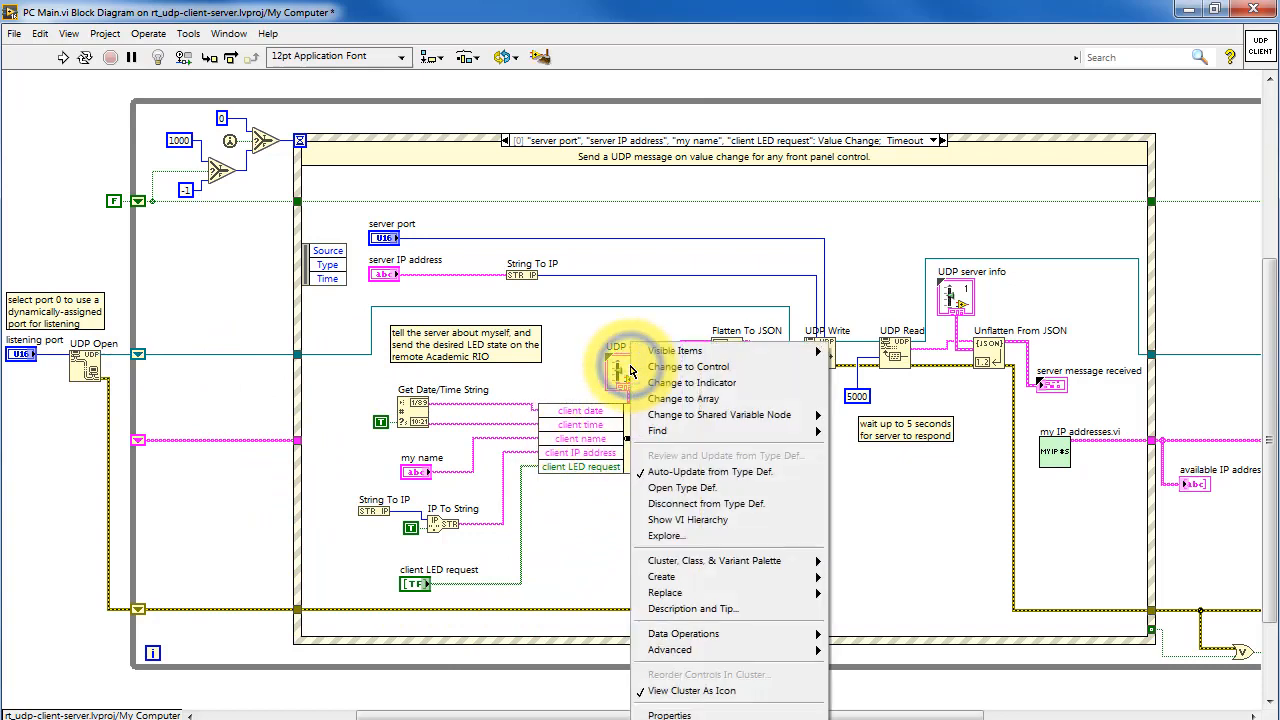
{"action": "left_click", "coordinate": [682, 488]}
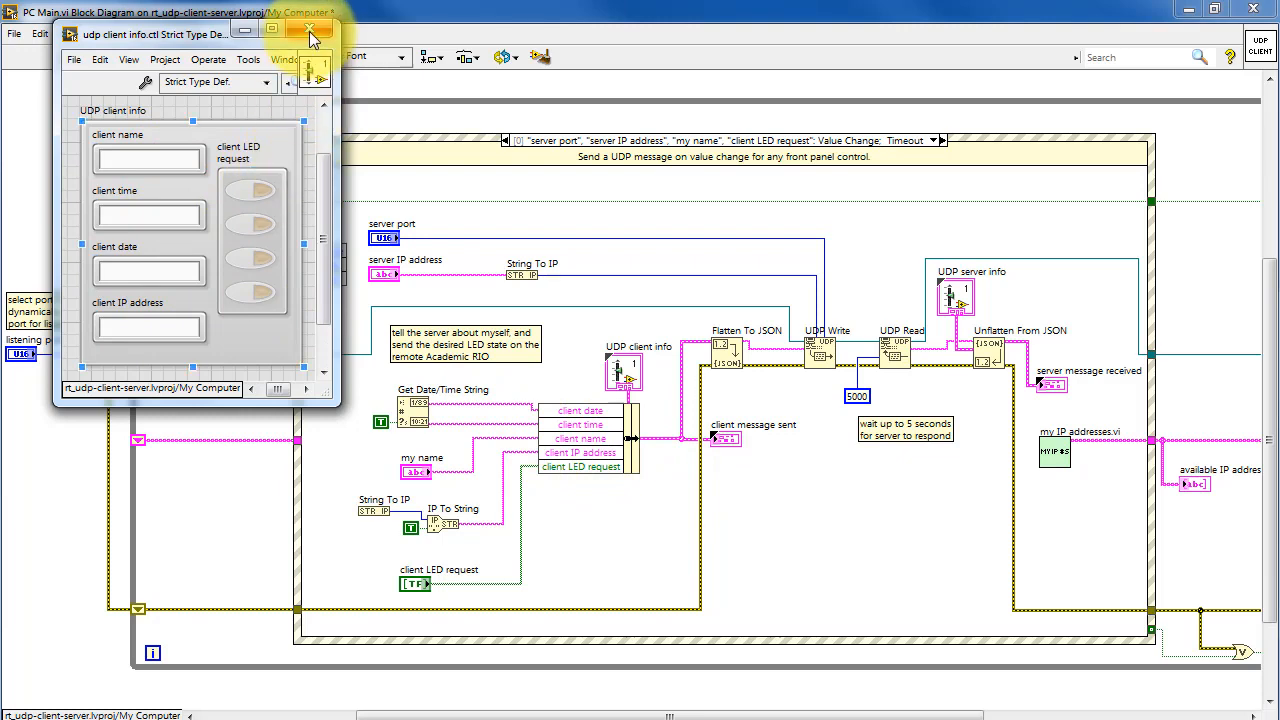
{"action": "left_click", "coordinate": [310, 32]}
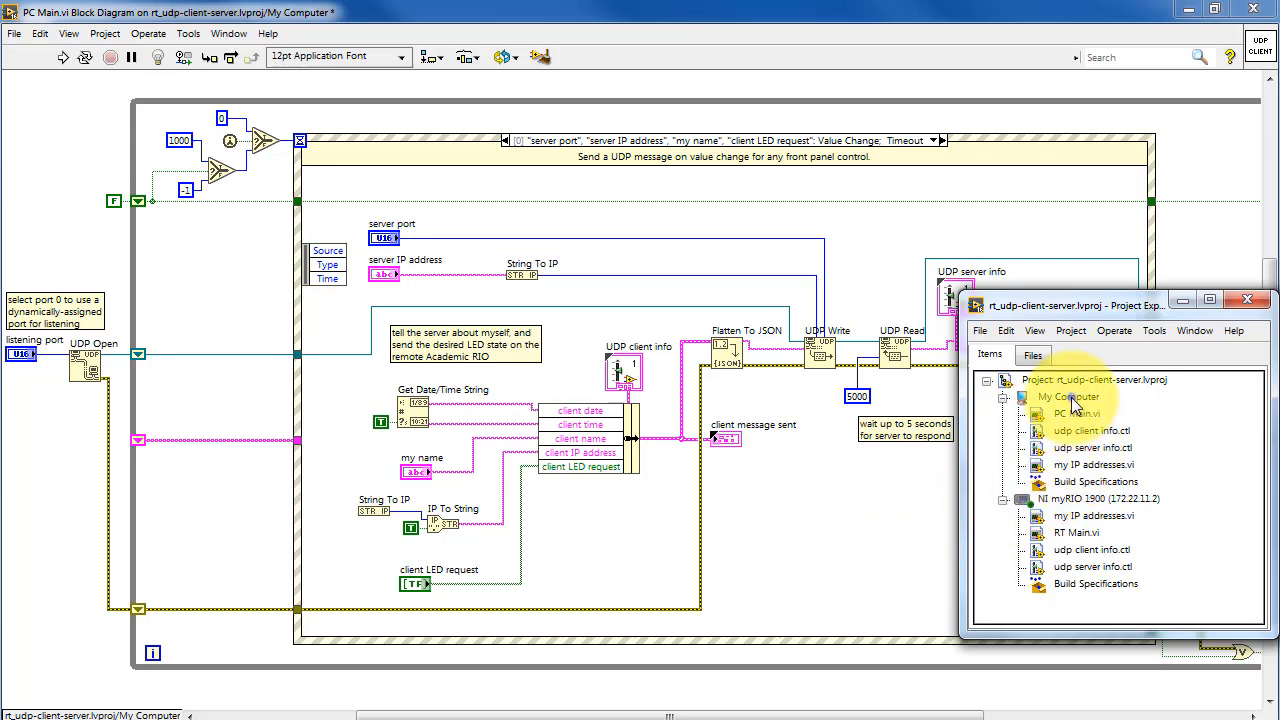
Build a demo strict type definition under My Computer: a cluster holding a numeric and a Boolean.
{"action": "right_click", "coordinate": [1068, 396]}
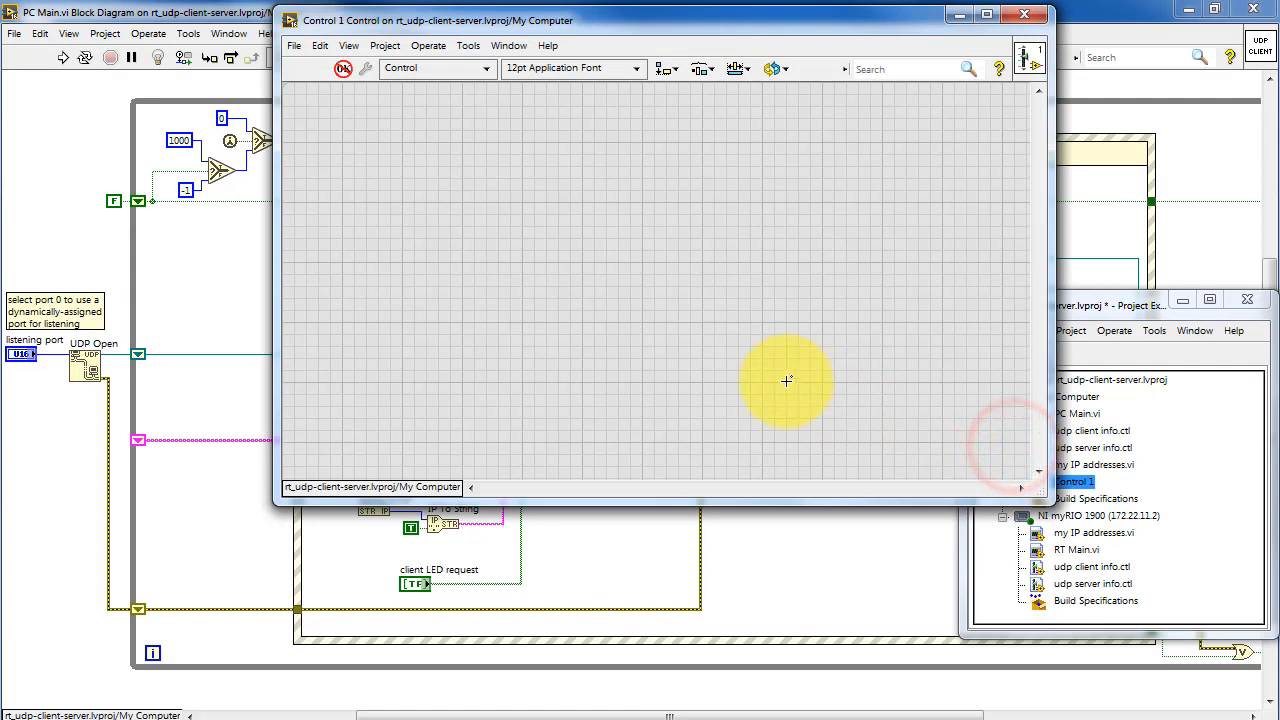
{"action": "left_click", "coordinate": [486, 68]}
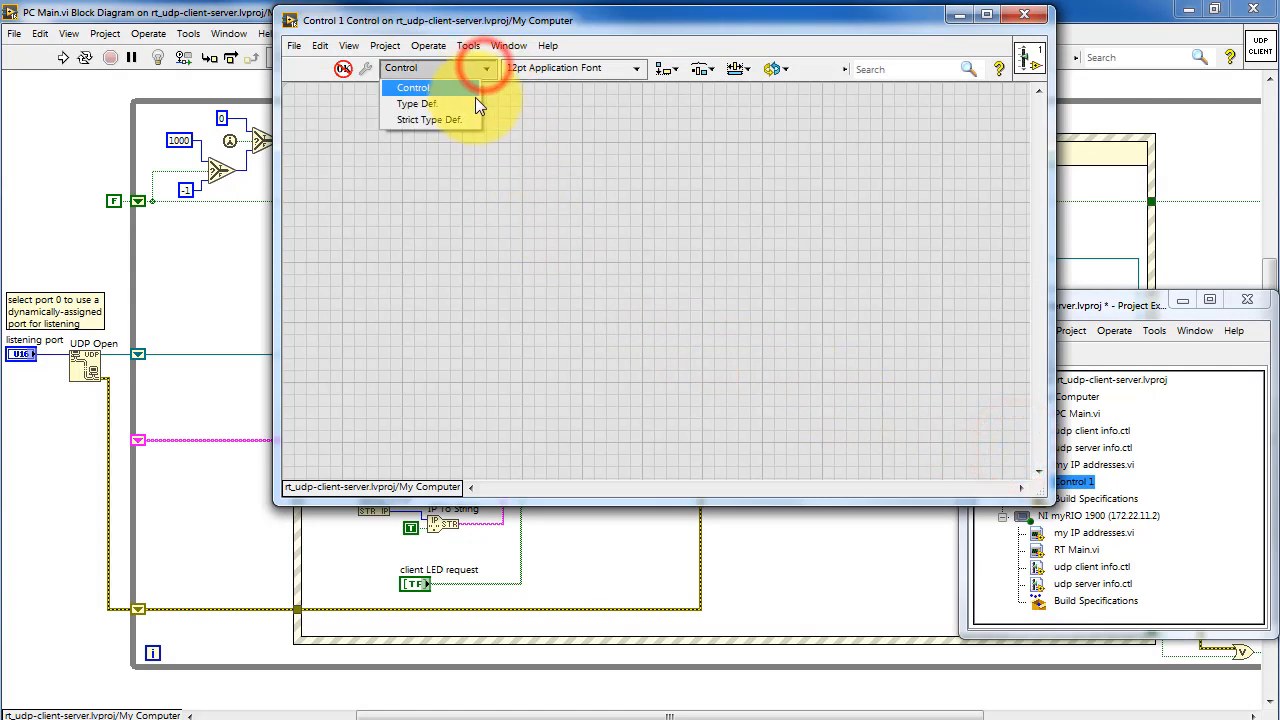
{"action": "left_click", "coordinate": [428, 120]}
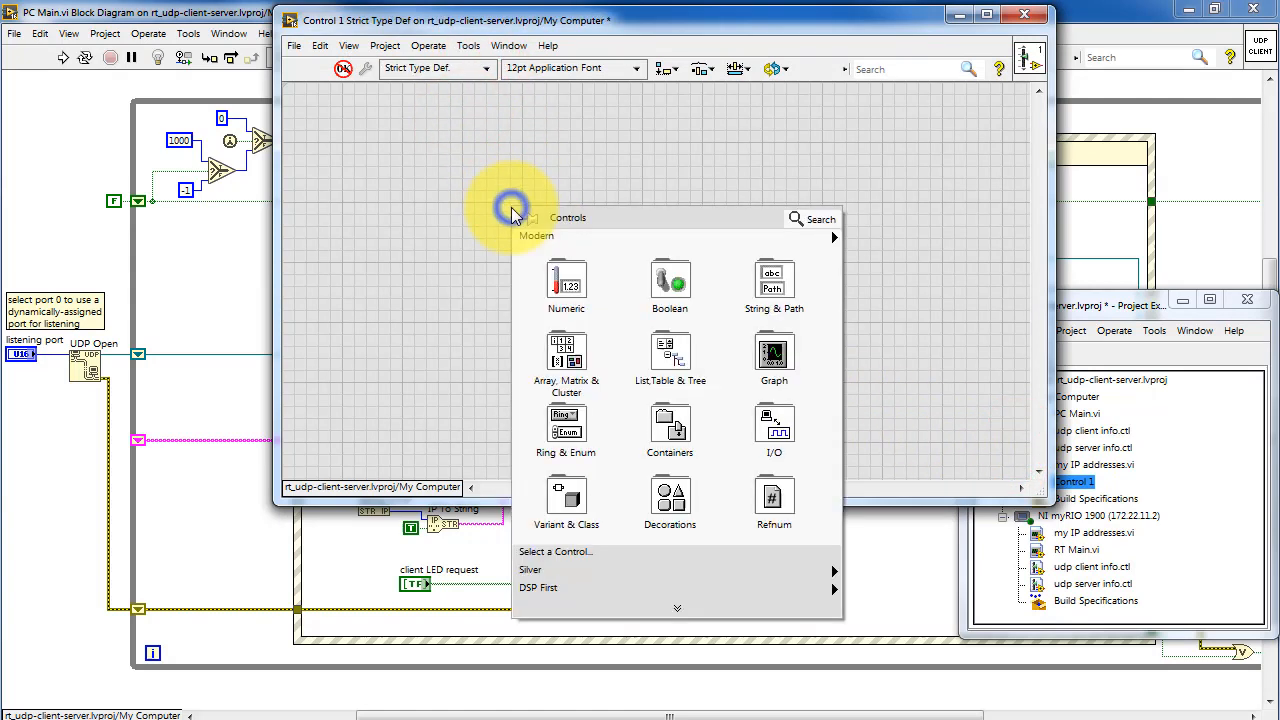
{"action": "mouse_move", "coordinate": [566, 360]}
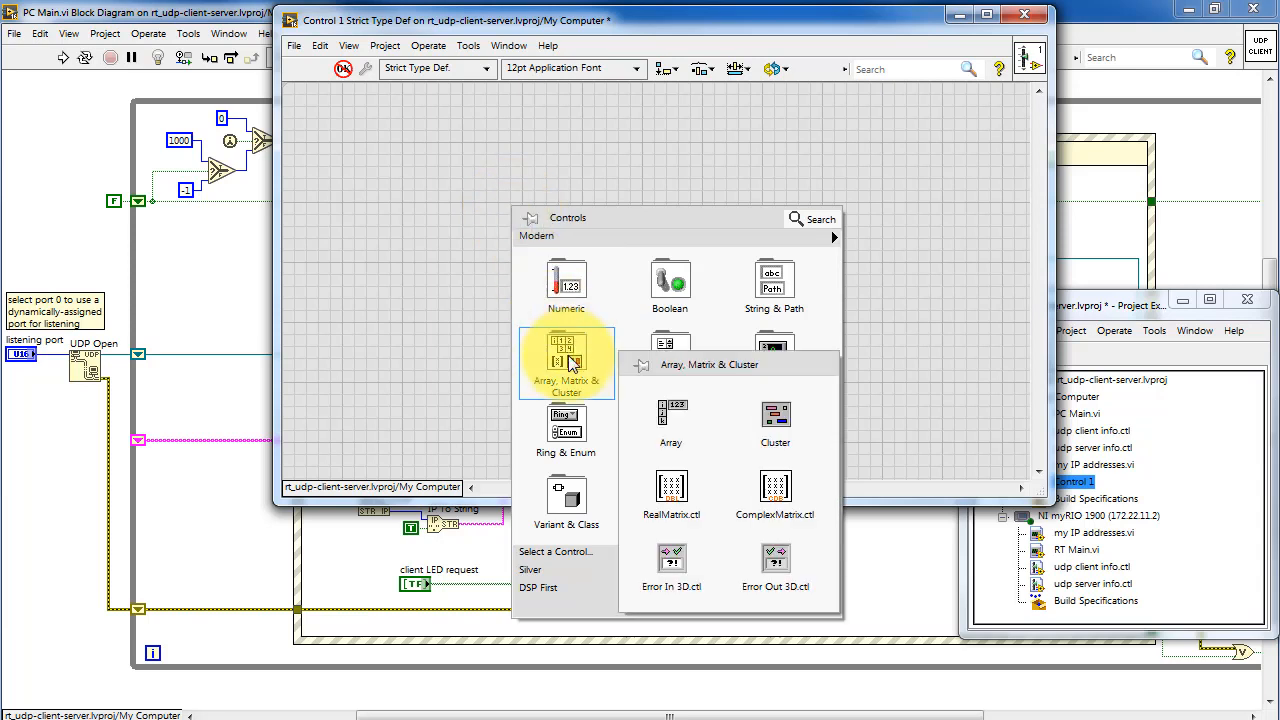
{"action": "left_click", "coordinate": [776, 414]}
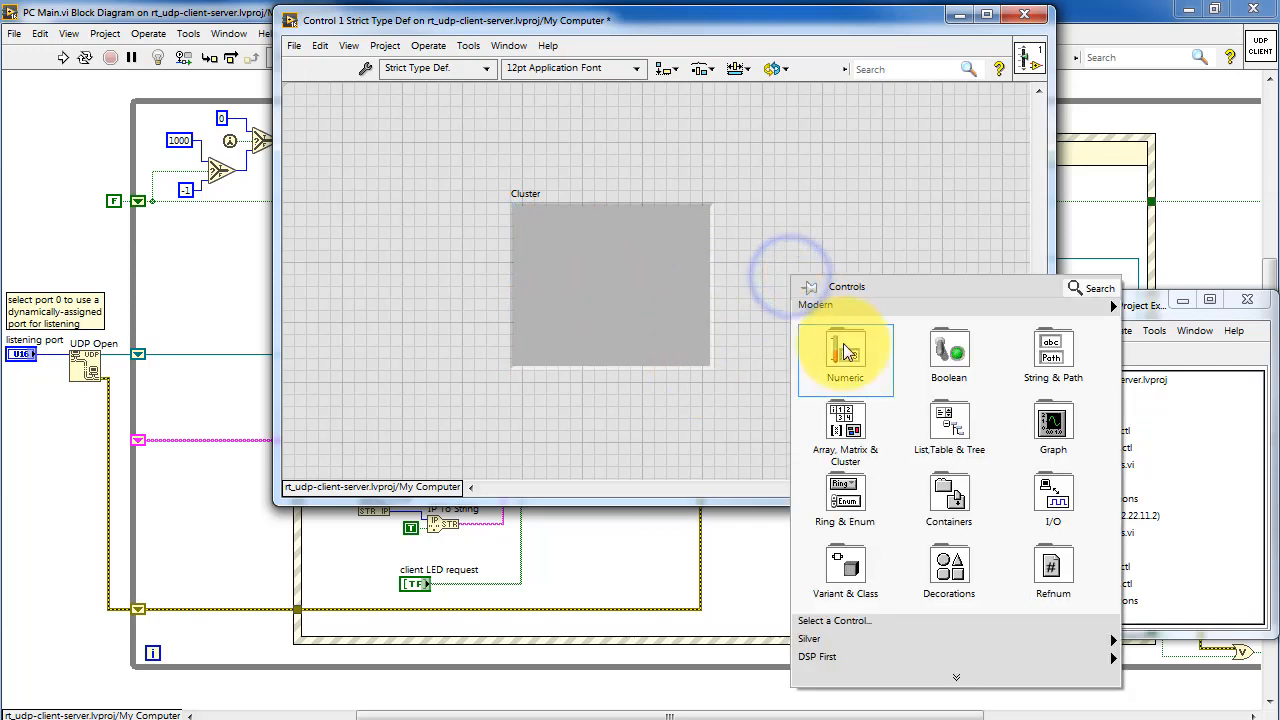
{"action": "left_click", "coordinate": [844, 350]}
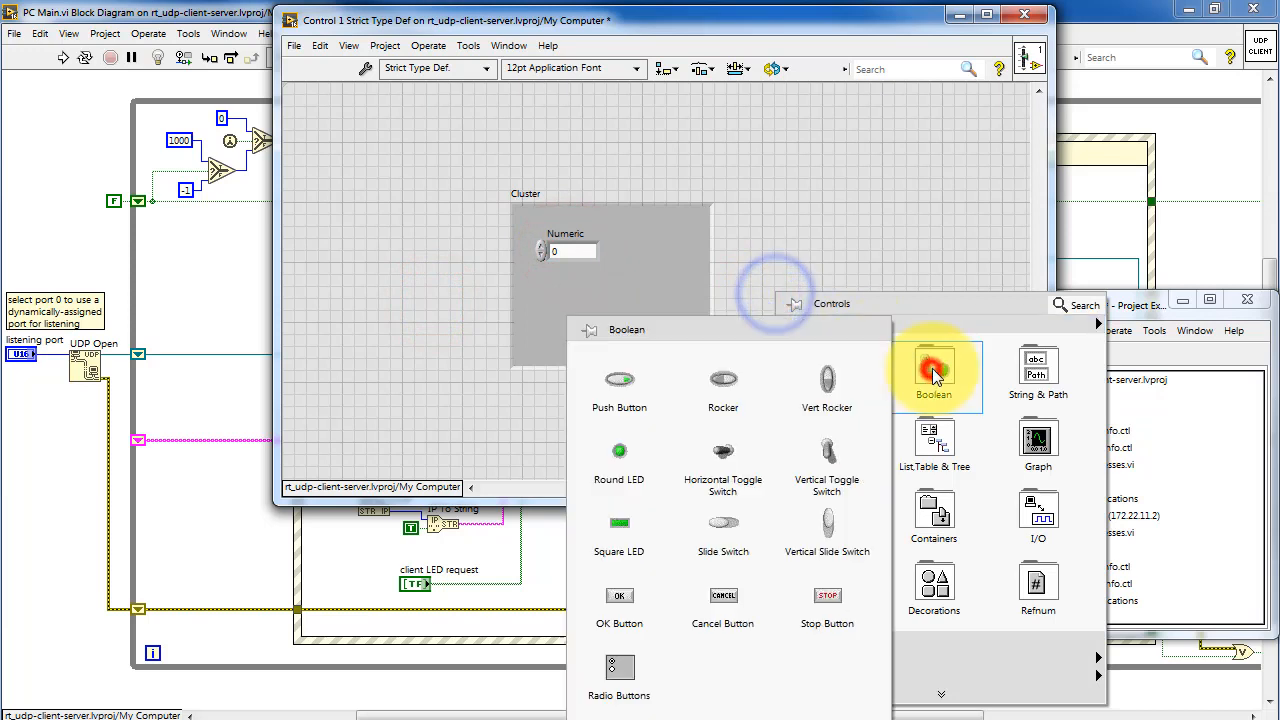
{"action": "left_click", "coordinate": [934, 370]}
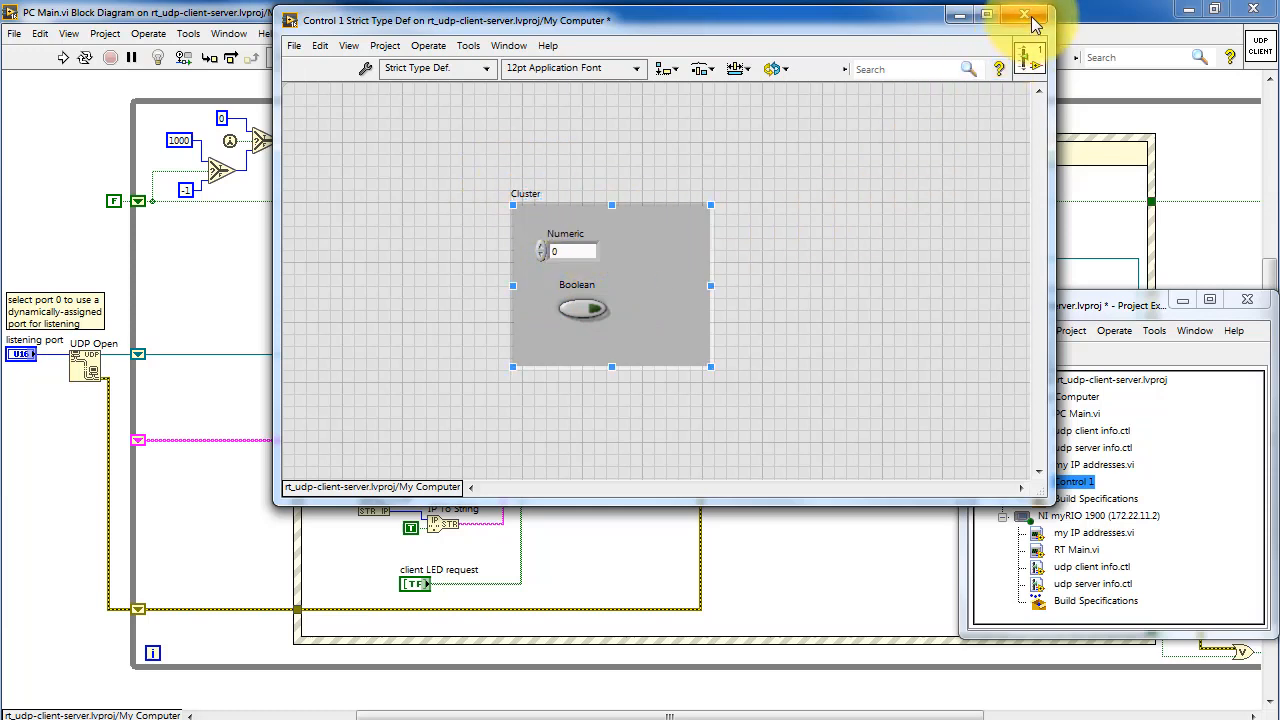
Discard the demo control without saving and return to the PC Main diagram.
{"action": "left_click", "coordinate": [1024, 16]}
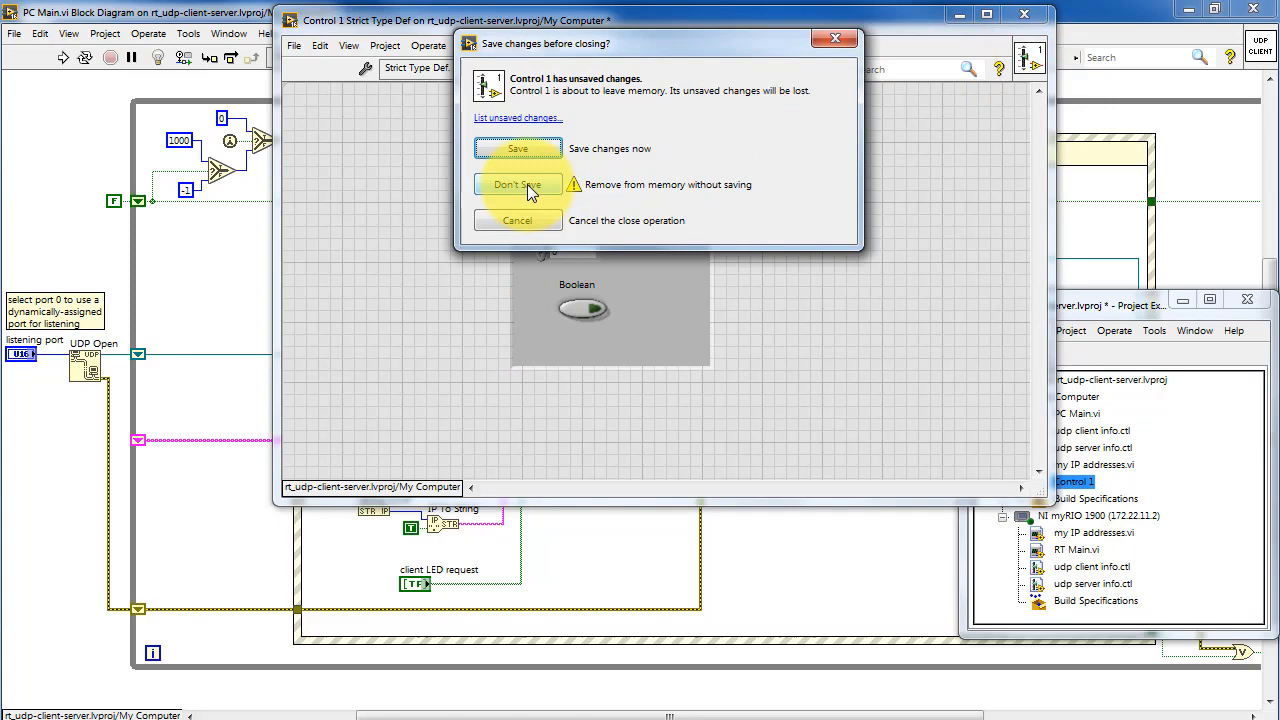
{"action": "left_click", "coordinate": [516, 184]}
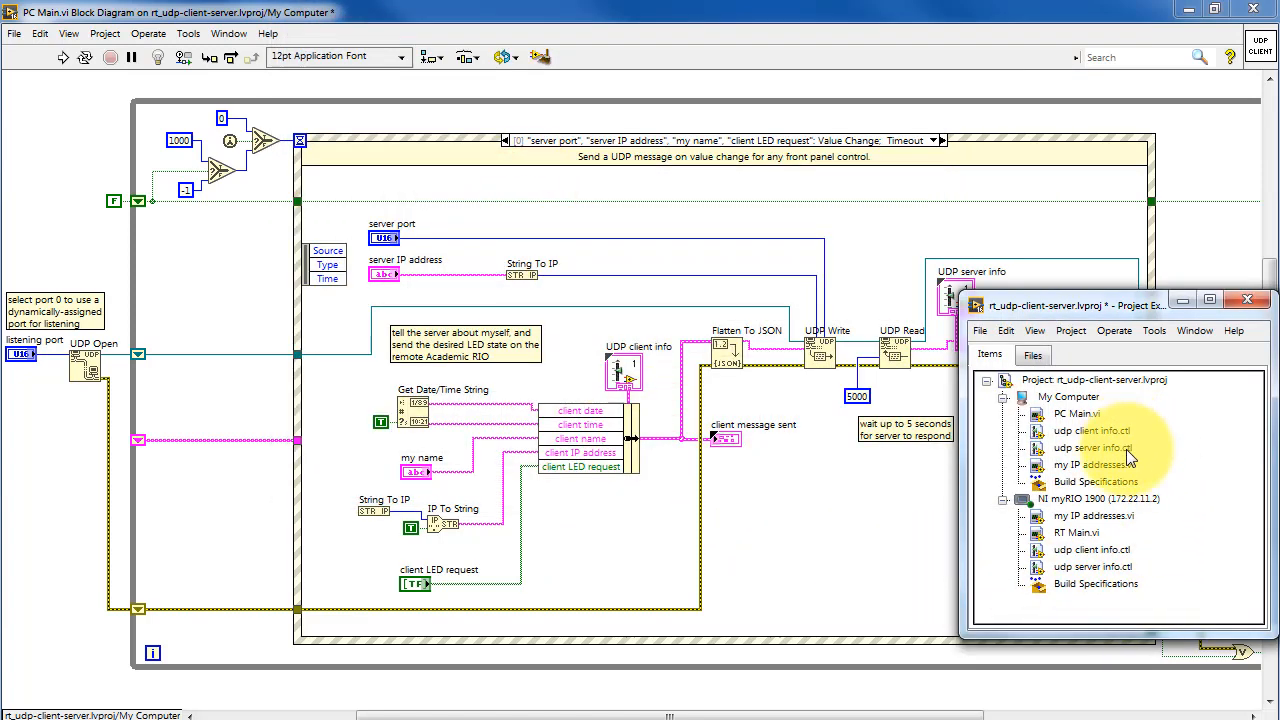
{"action": "mouse_move", "coordinate": [1170, 464]}
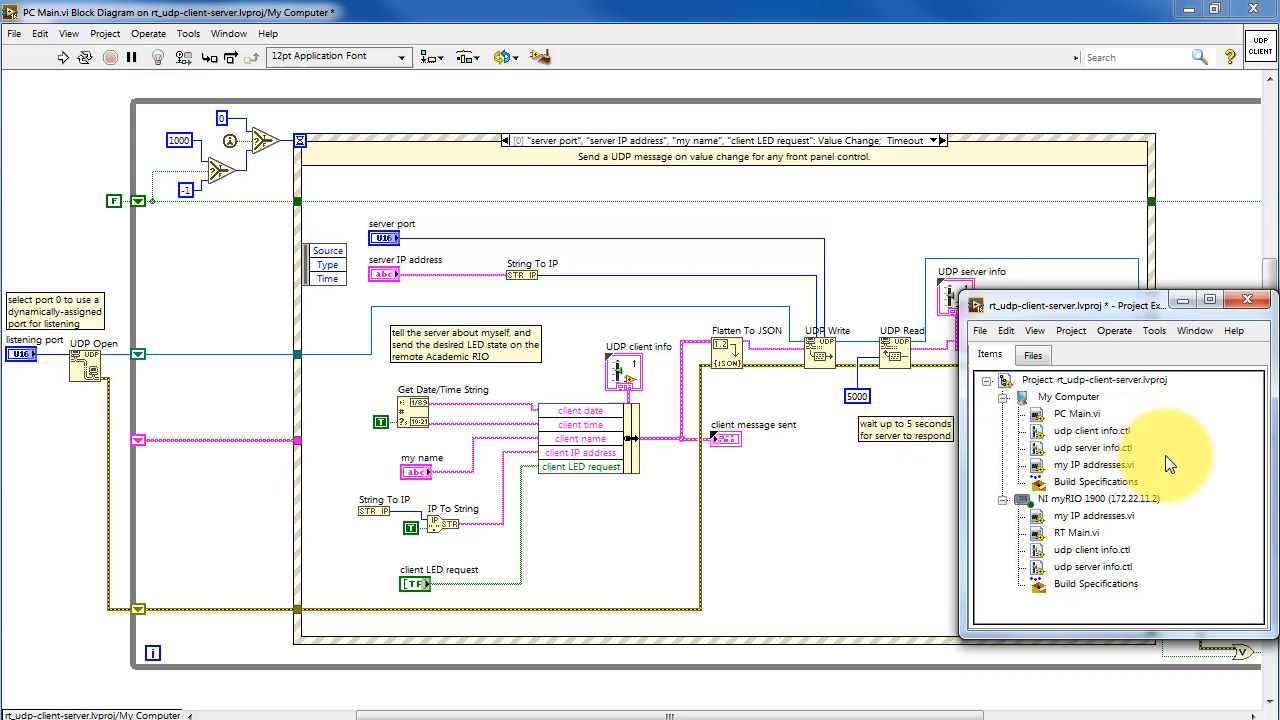
{"action": "mouse_move", "coordinate": [1090, 430]}
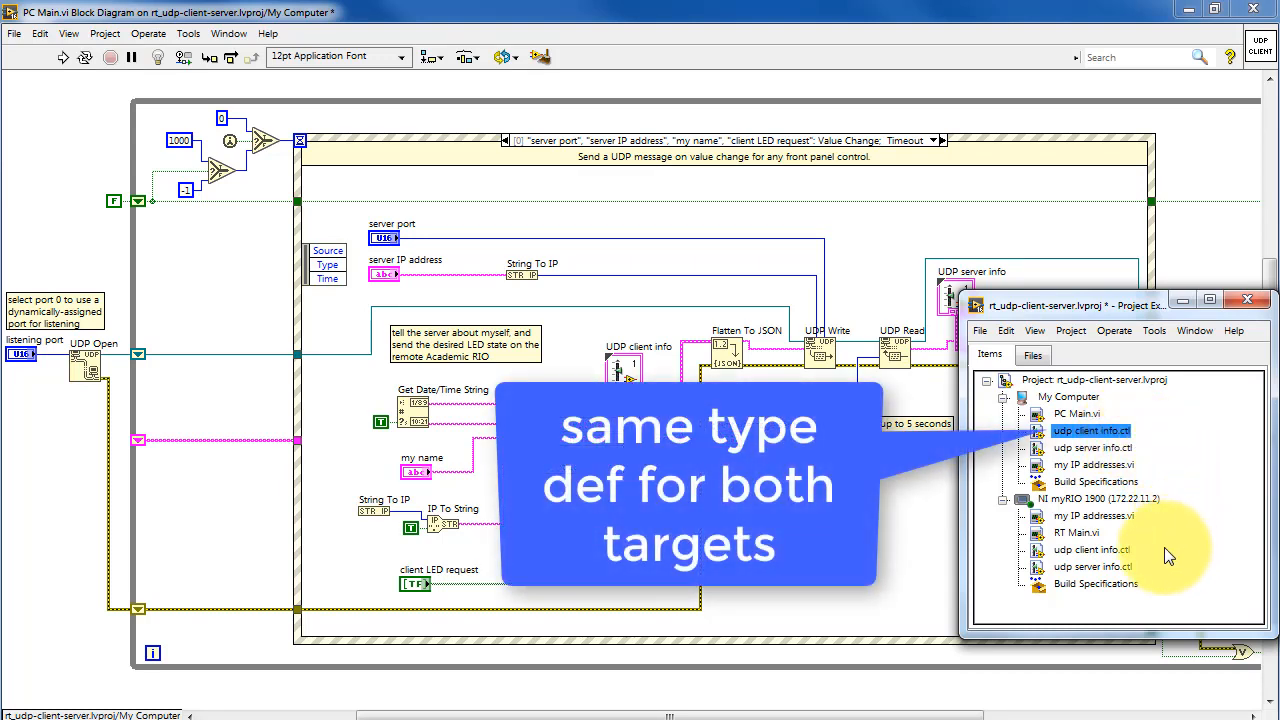
{"action": "left_click", "coordinate": [1088, 548]}
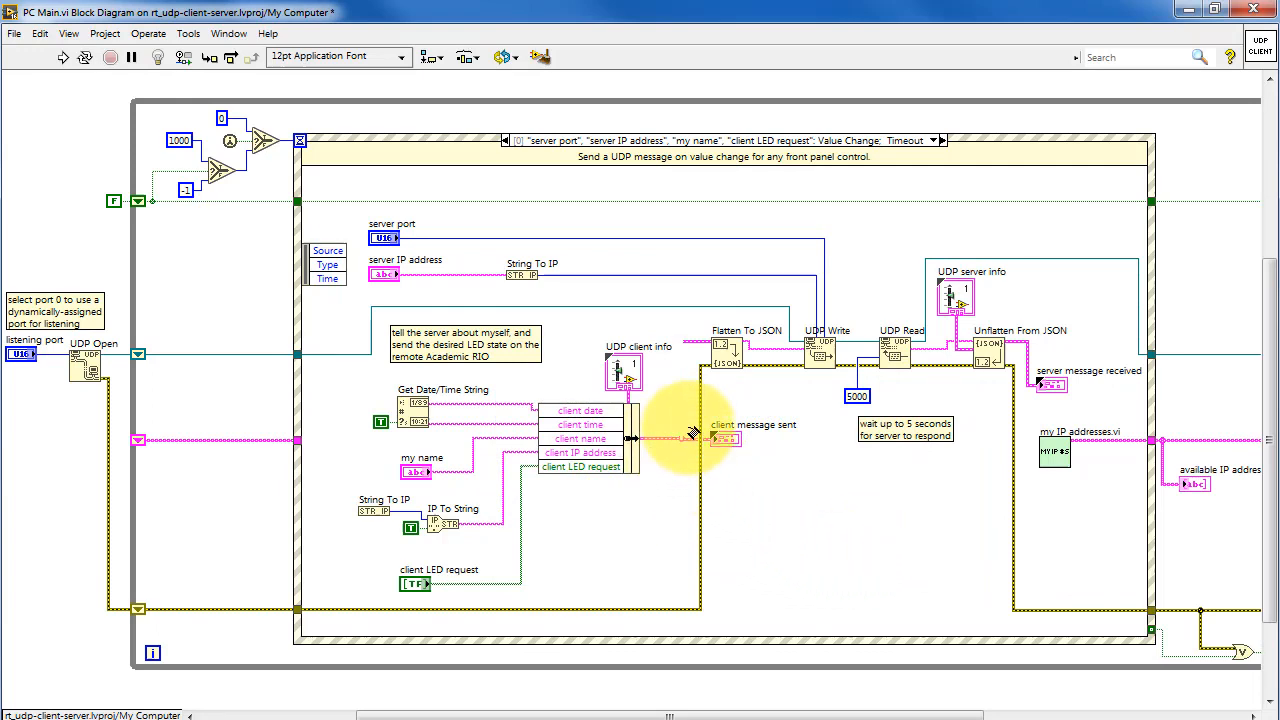
{"action": "mouse_move", "coordinate": [724, 350]}
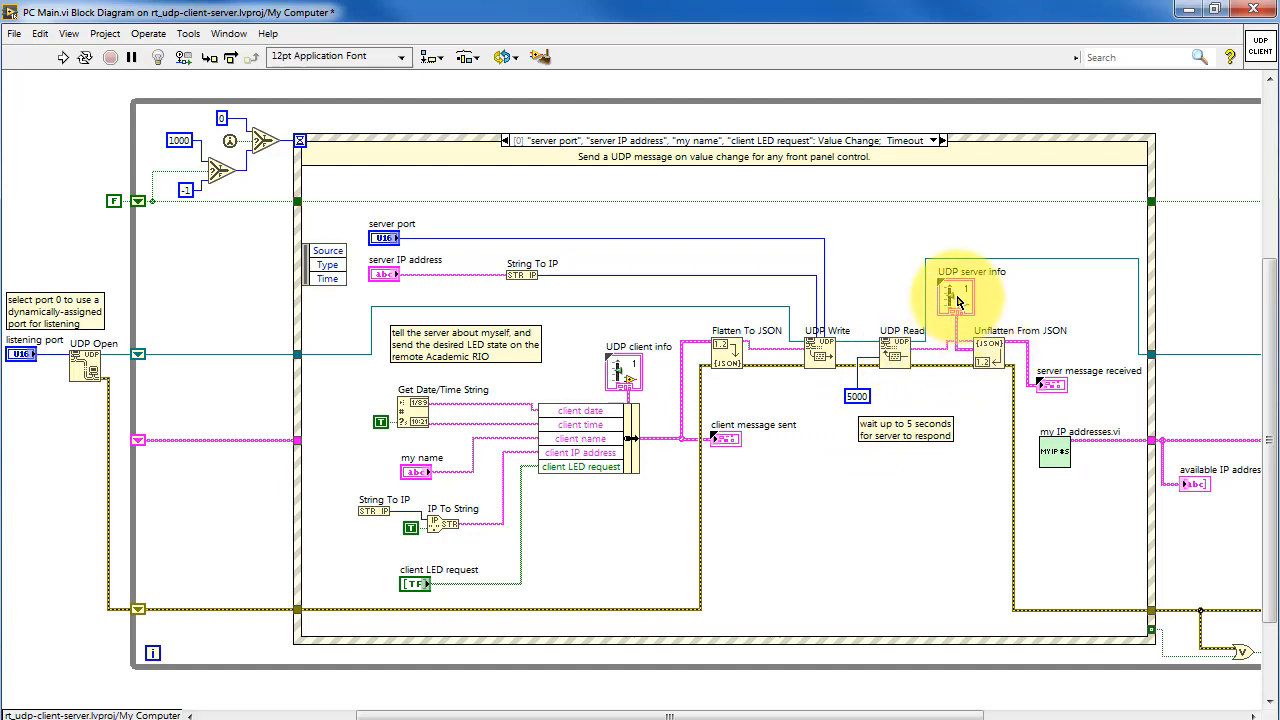
{"action": "right_click", "coordinate": [956, 296]}
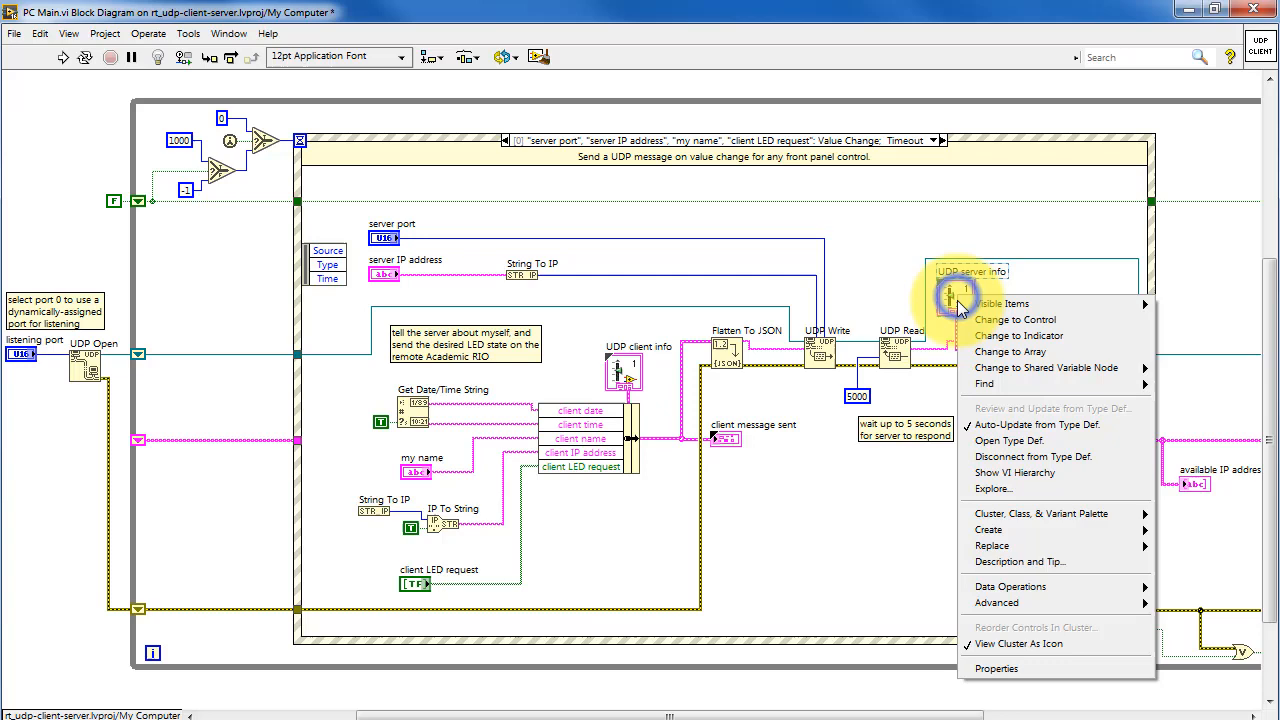
{"action": "left_click", "coordinate": [1008, 440]}
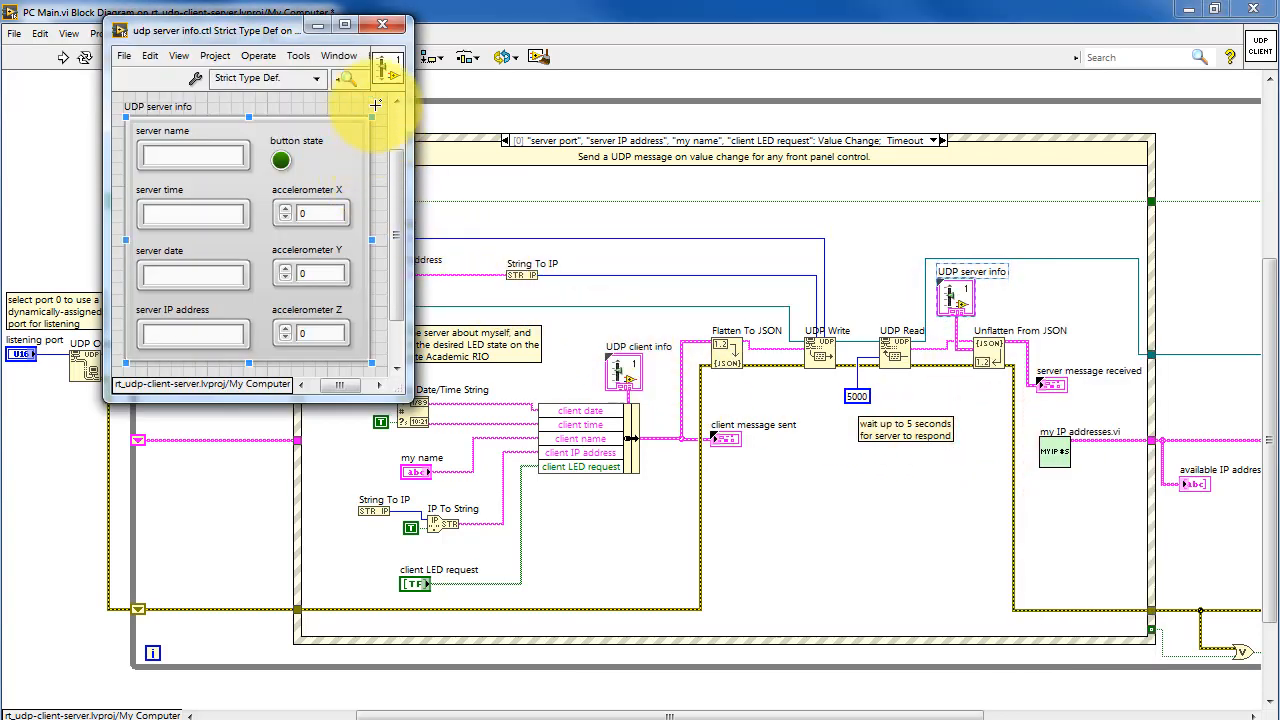
{"action": "left_click", "coordinate": [382, 24]}
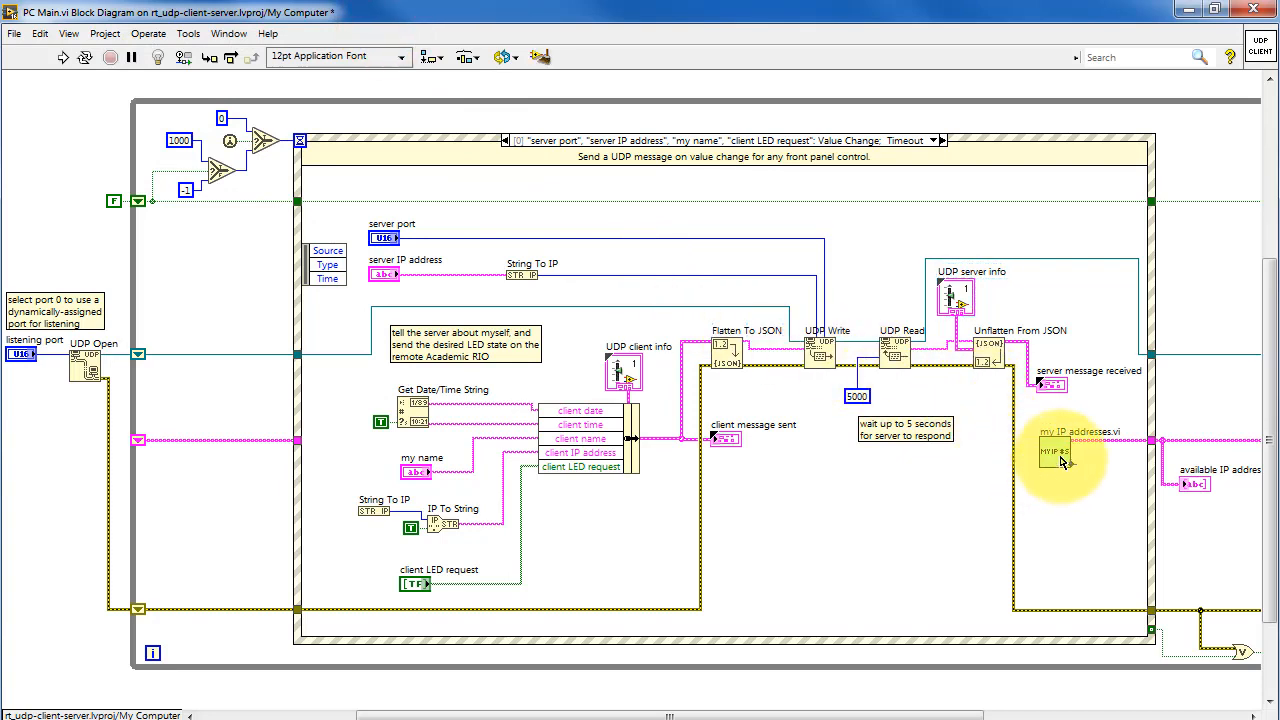
Inspect the my IP addresses subVI and confirm String To IP uses Multiple Output.
{"action": "double_click", "coordinate": [1056, 450]}
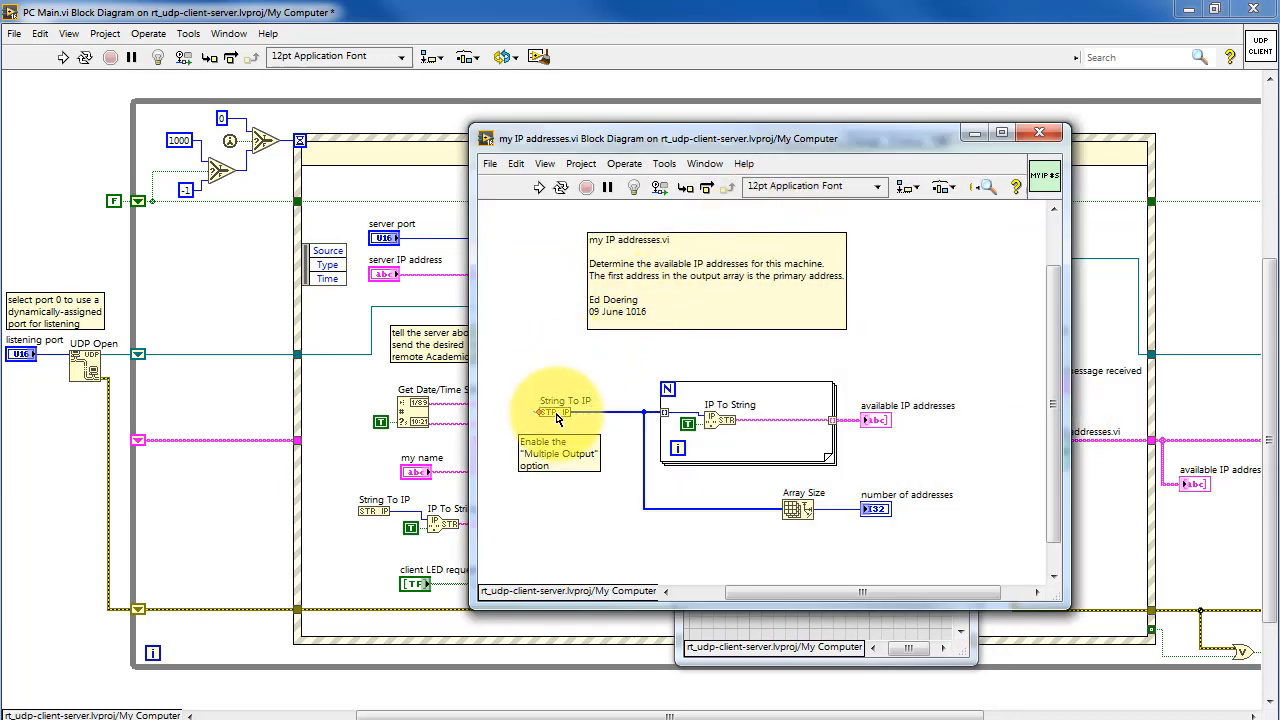
{"action": "right_click", "coordinate": [556, 412]}
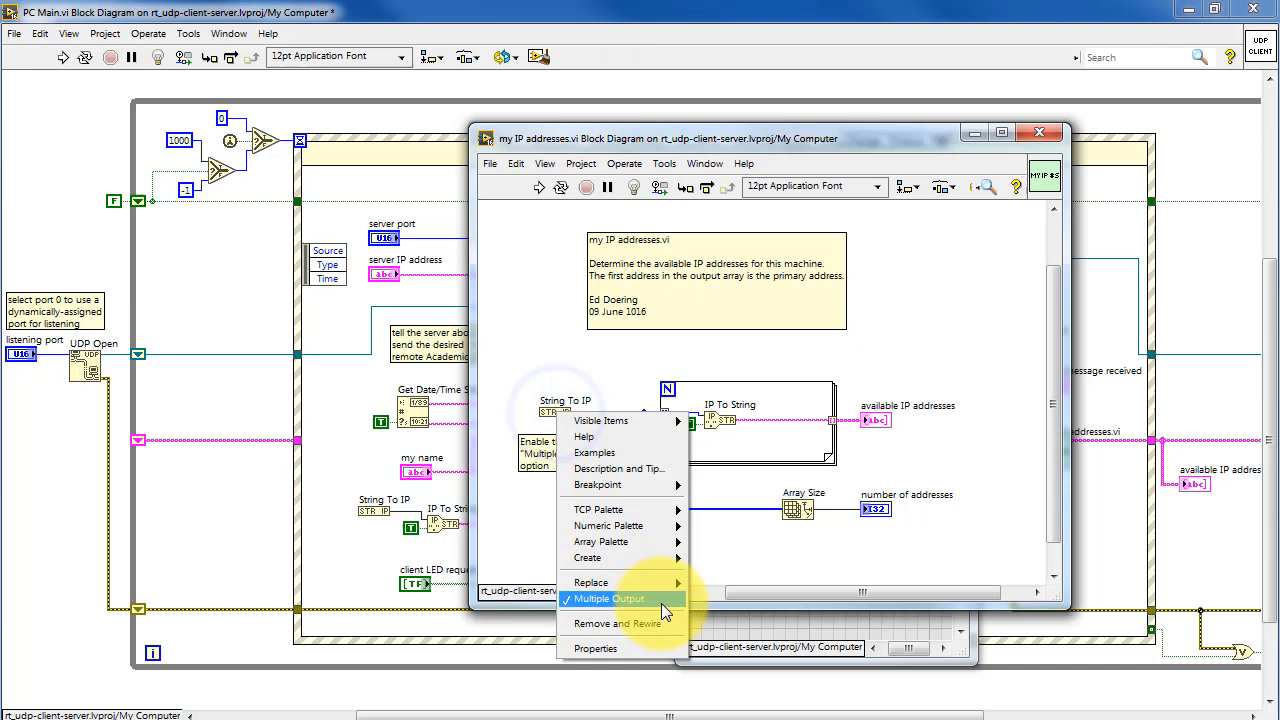
{"action": "left_click", "coordinate": [612, 598]}
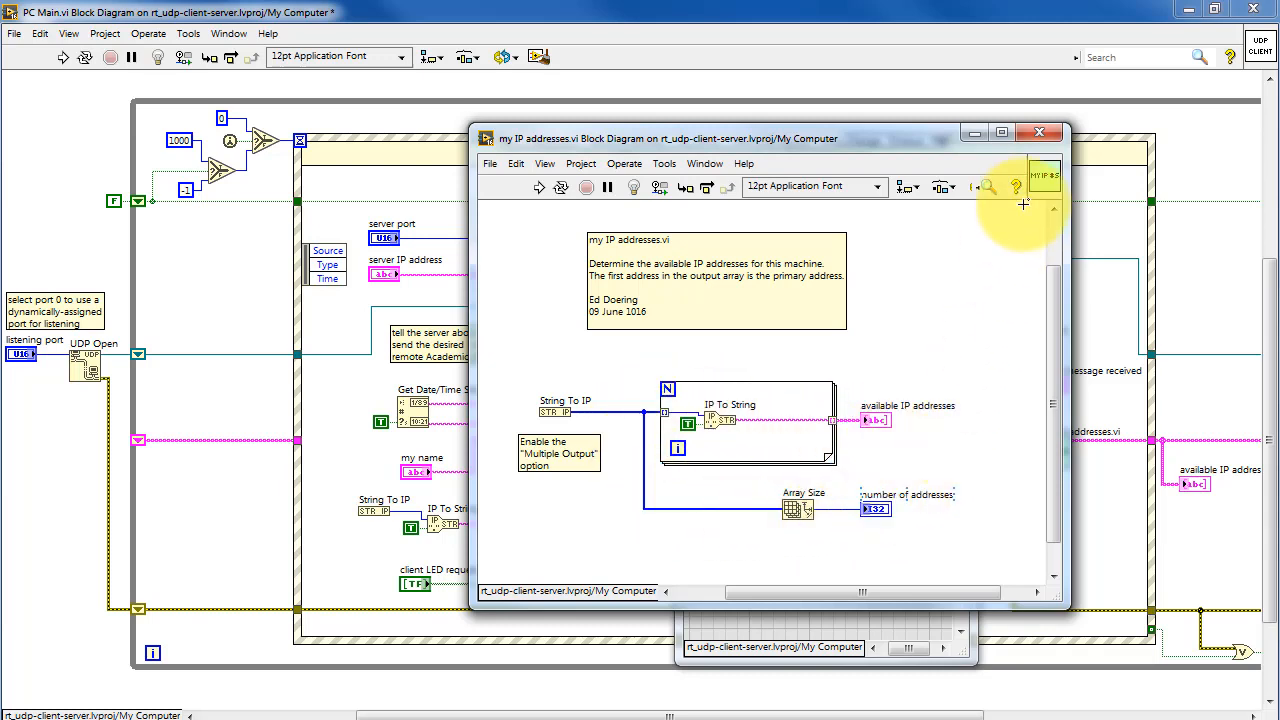
{"action": "left_click", "coordinate": [1040, 132]}
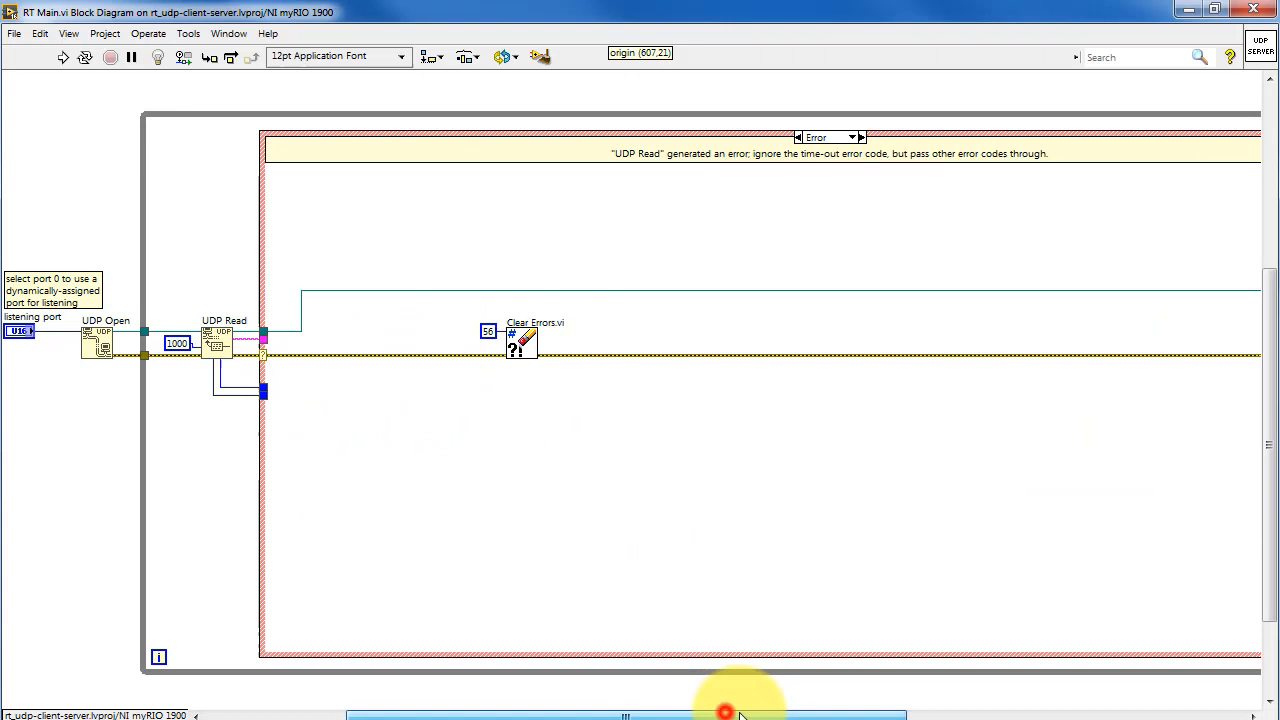
Scroll RT Main's diagram to the UDP Read error case with Clear Errors.vi.
{"action": "scroll", "scroll_direction": "right", "scroll_amount": 3}
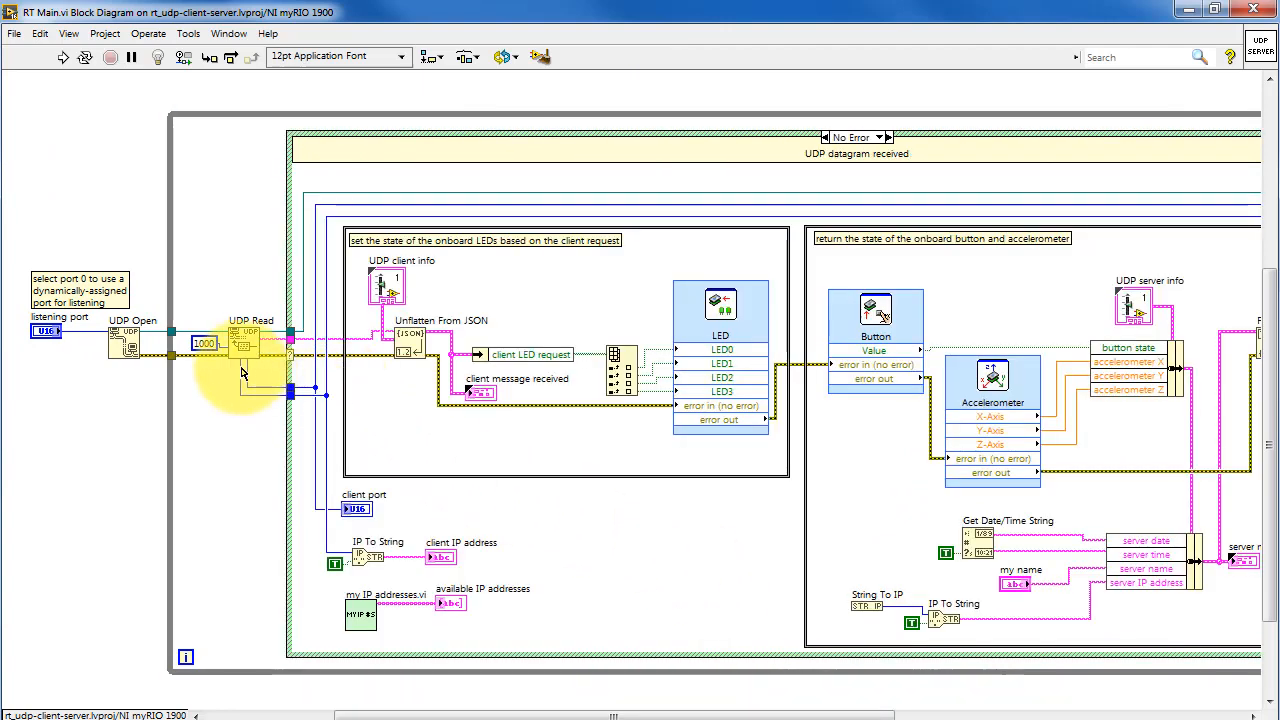
{"action": "mouse_move", "coordinate": [240, 360]}
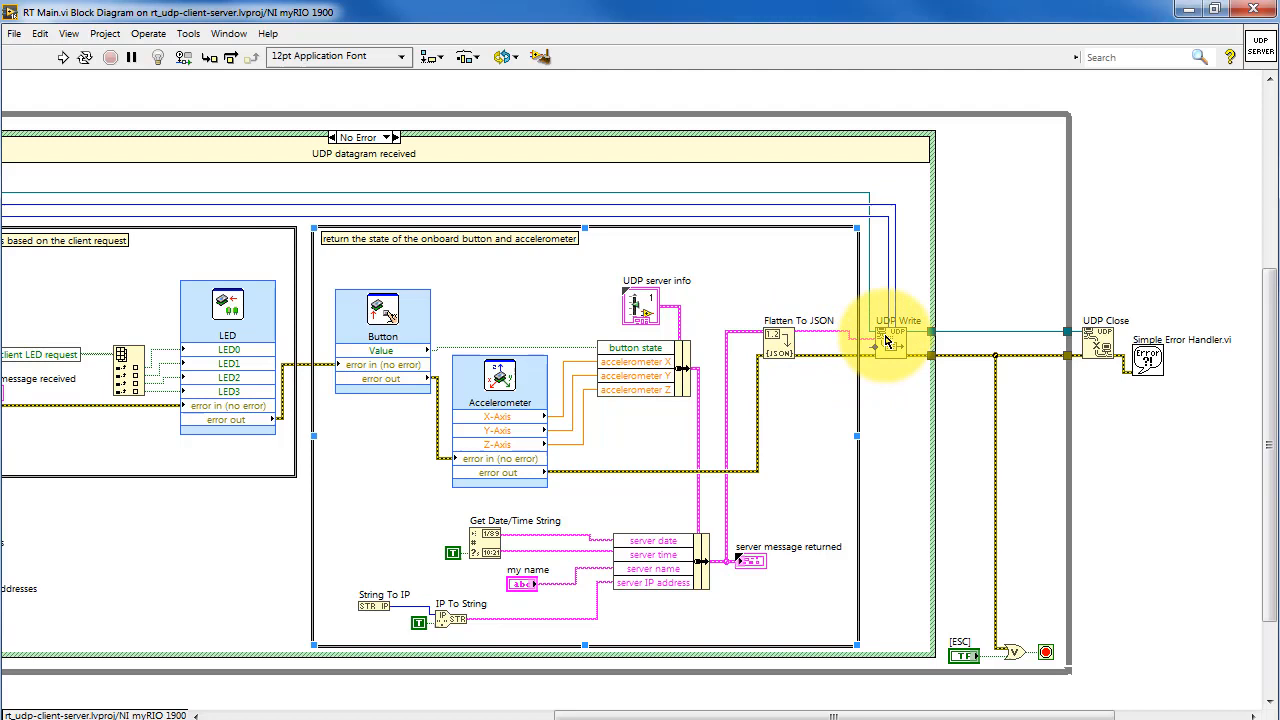
{"action": "mouse_move", "coordinate": [888, 344]}
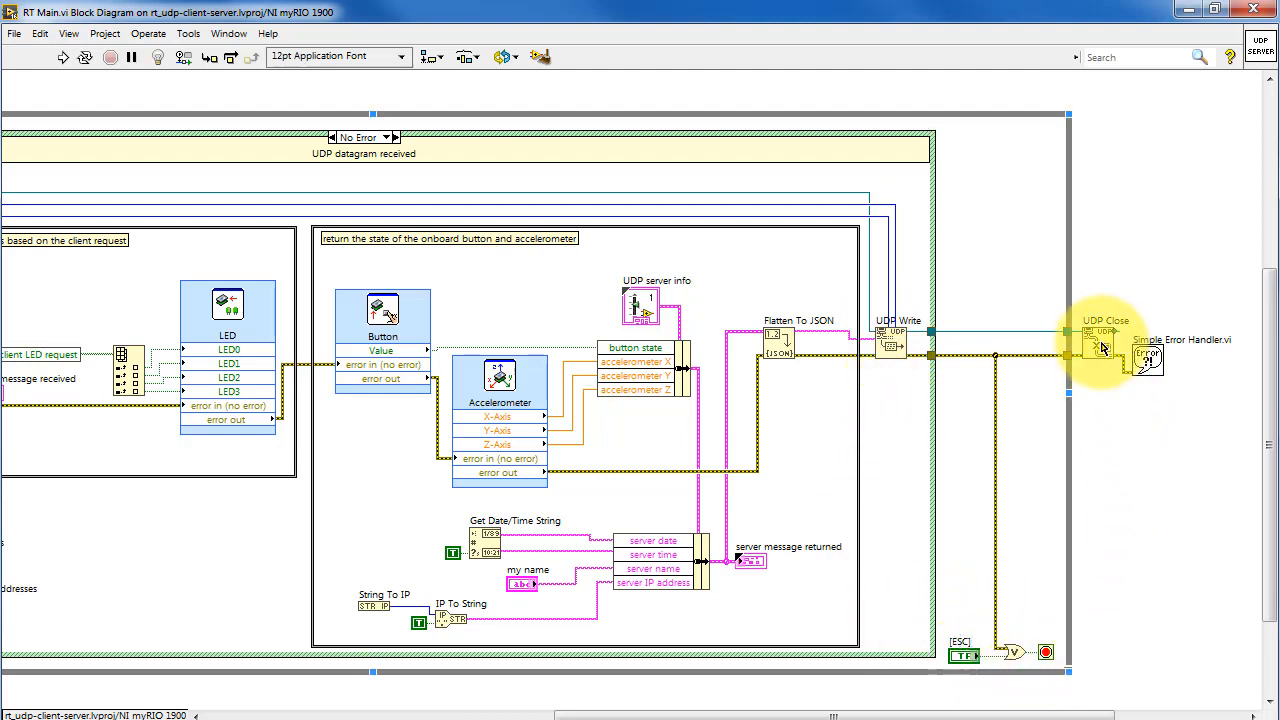
{"action": "mouse_move", "coordinate": [1164, 616]}
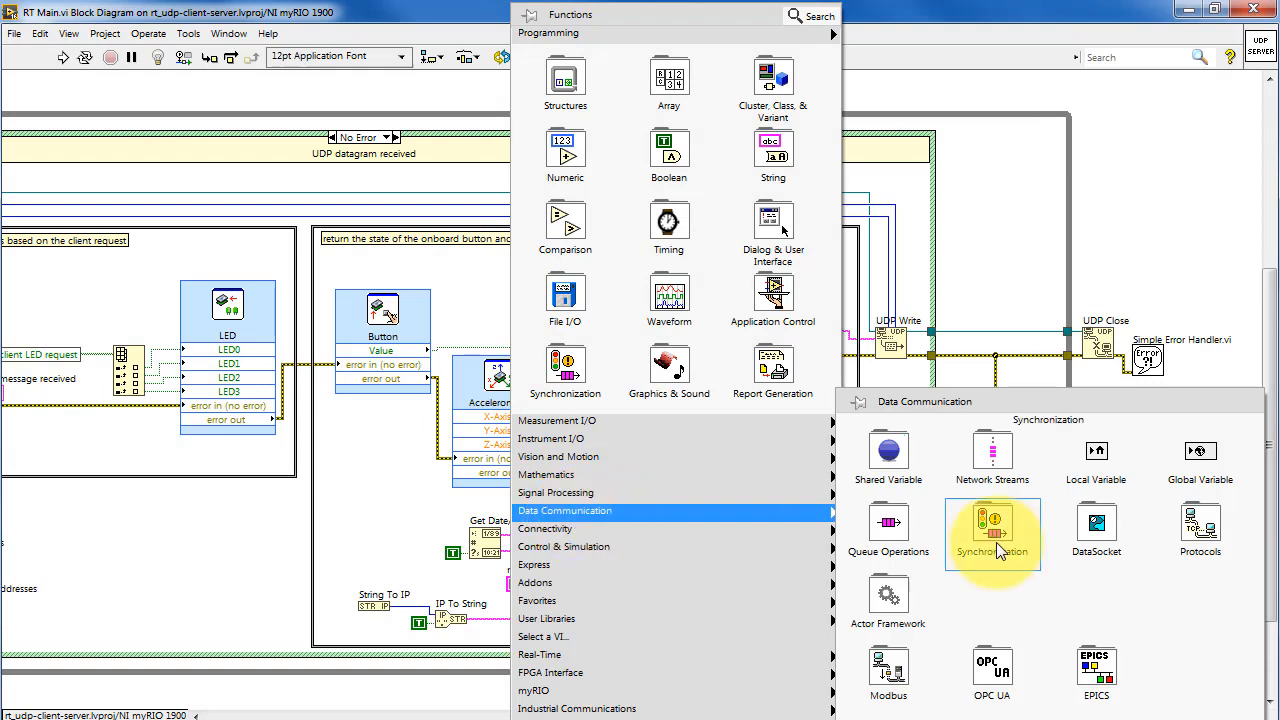
Show the UDP functions under Data Communication > Protocols.
{"action": "left_click", "coordinate": [1200, 524]}
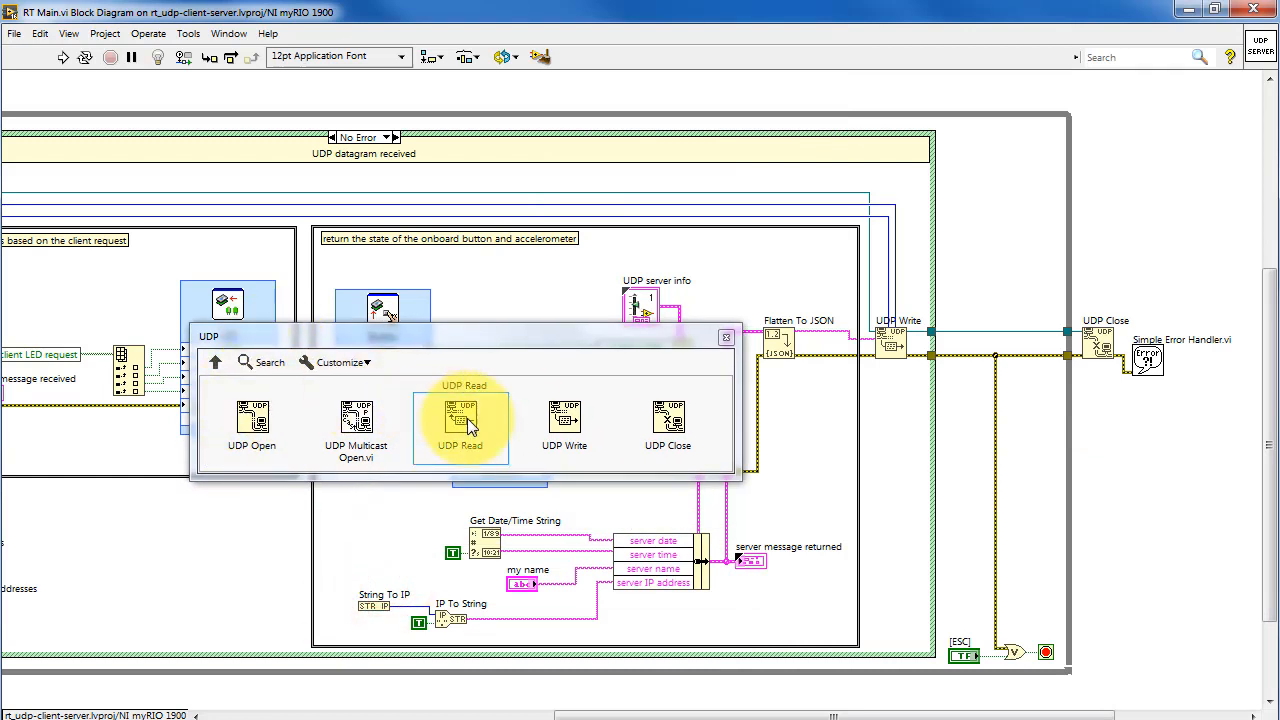
{"action": "mouse_move", "coordinate": [668, 412]}
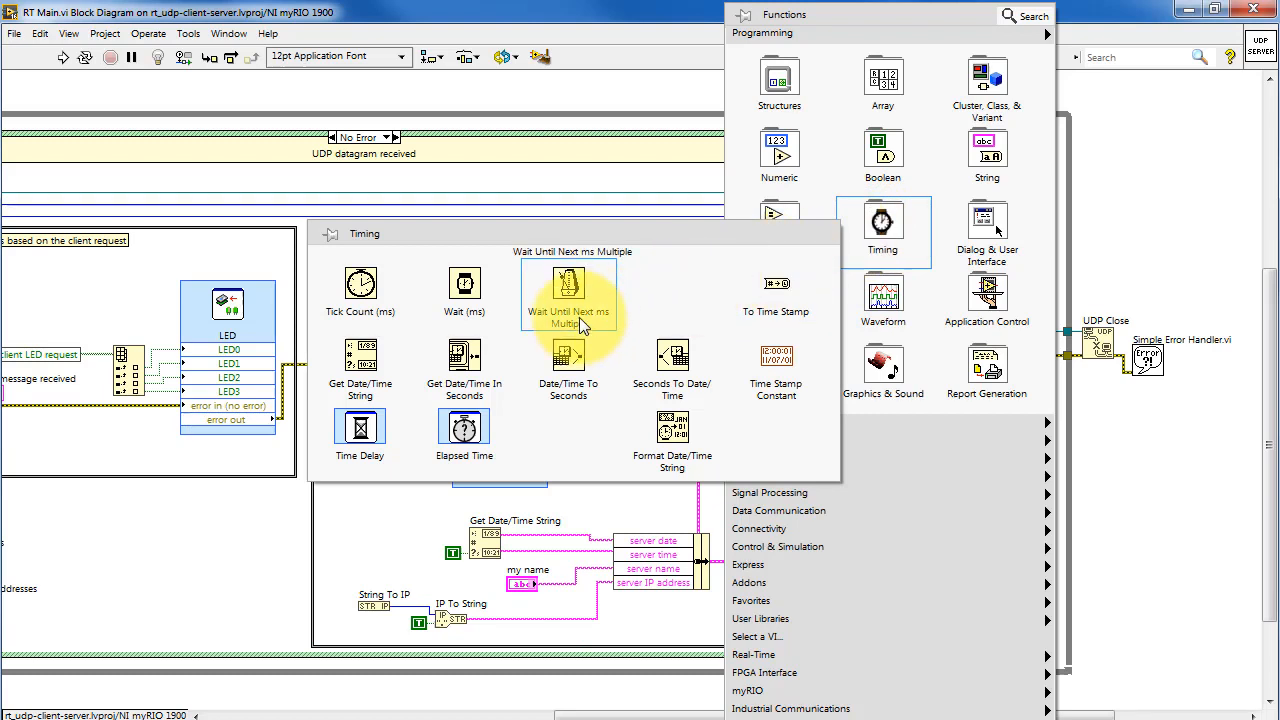
{"action": "mouse_move", "coordinate": [360, 364]}
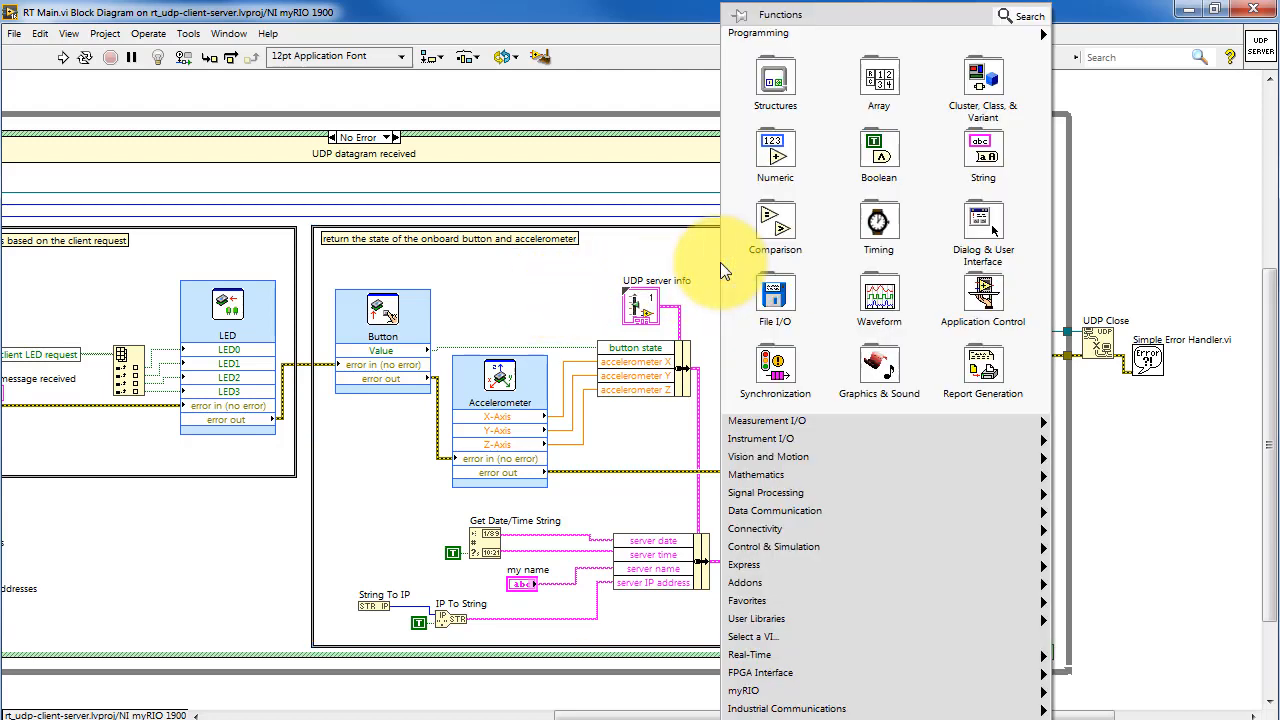
Show the String functions leading to Flatten/Unflatten String with To JSON and From JSON.
{"action": "left_click", "coordinate": [984, 150]}
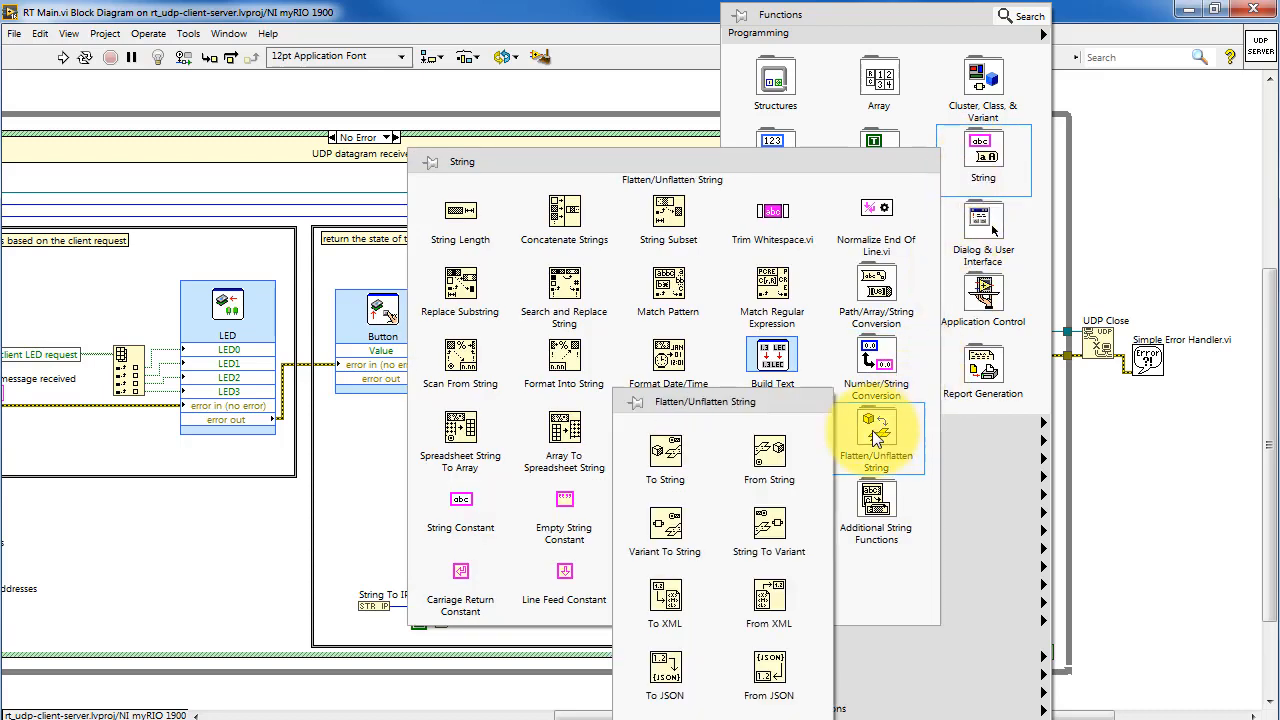
{"action": "mouse_move", "coordinate": [664, 676]}
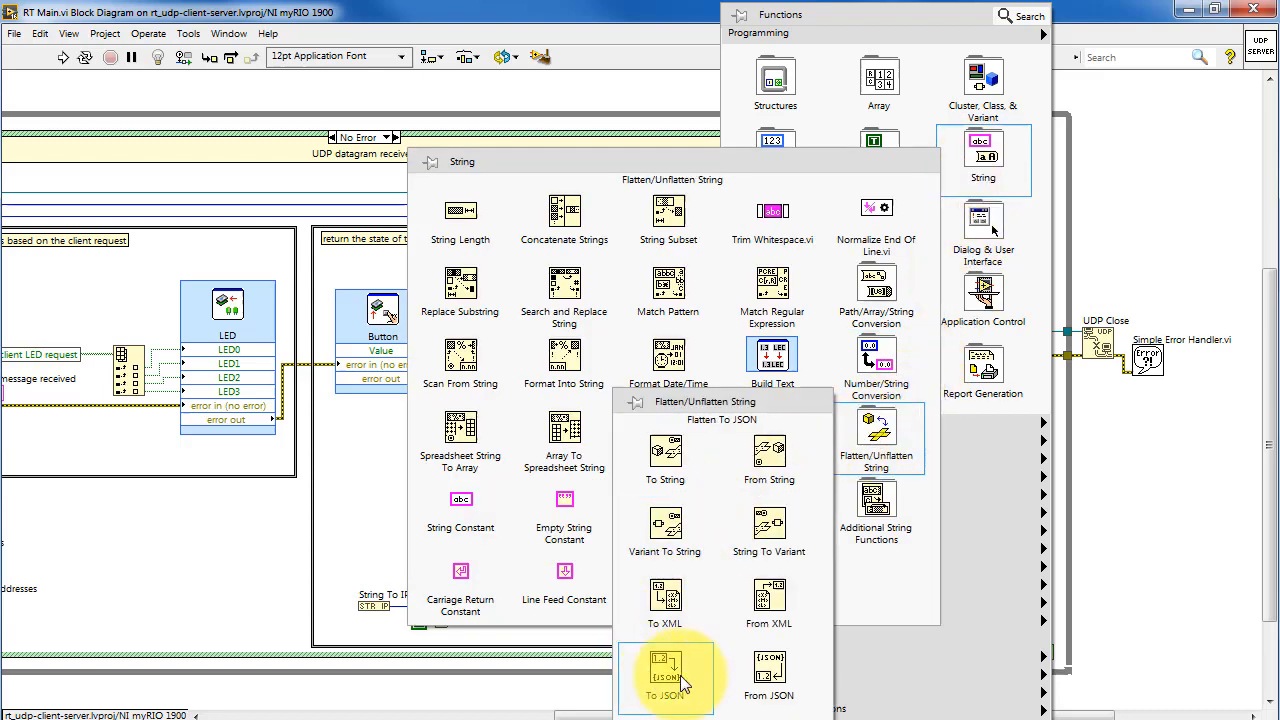
{"action": "mouse_move", "coordinate": [770, 678]}
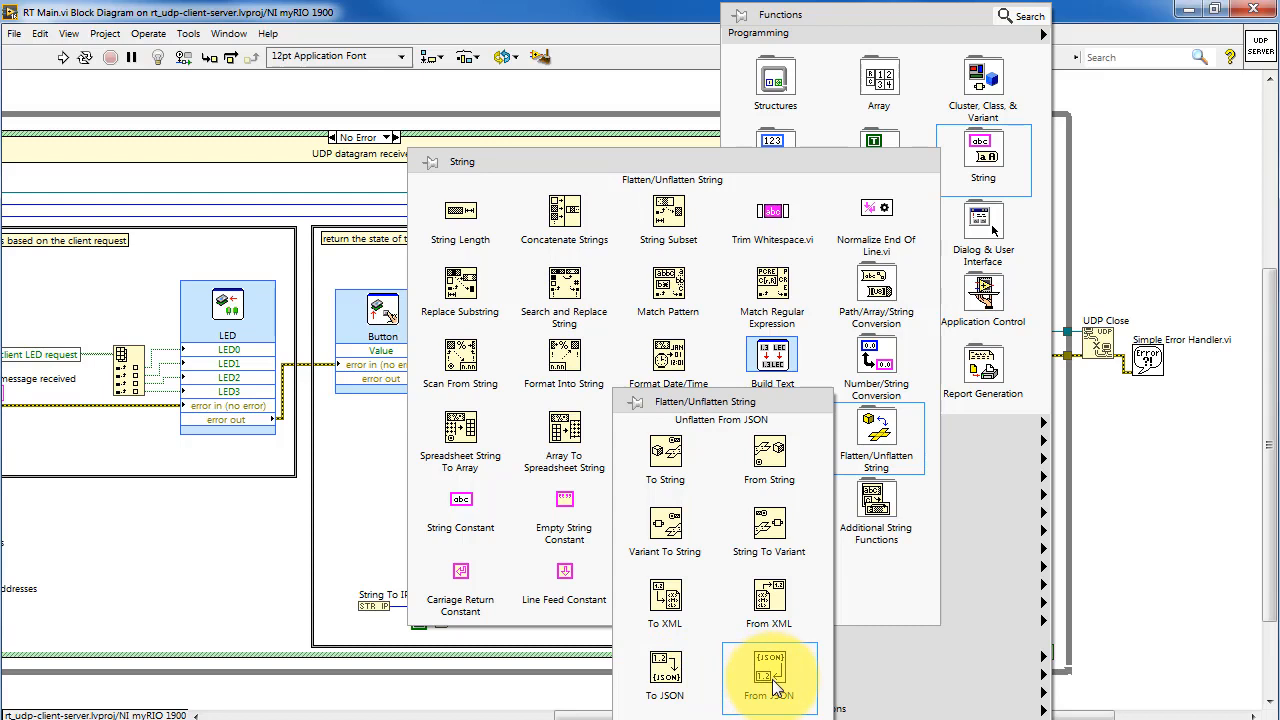